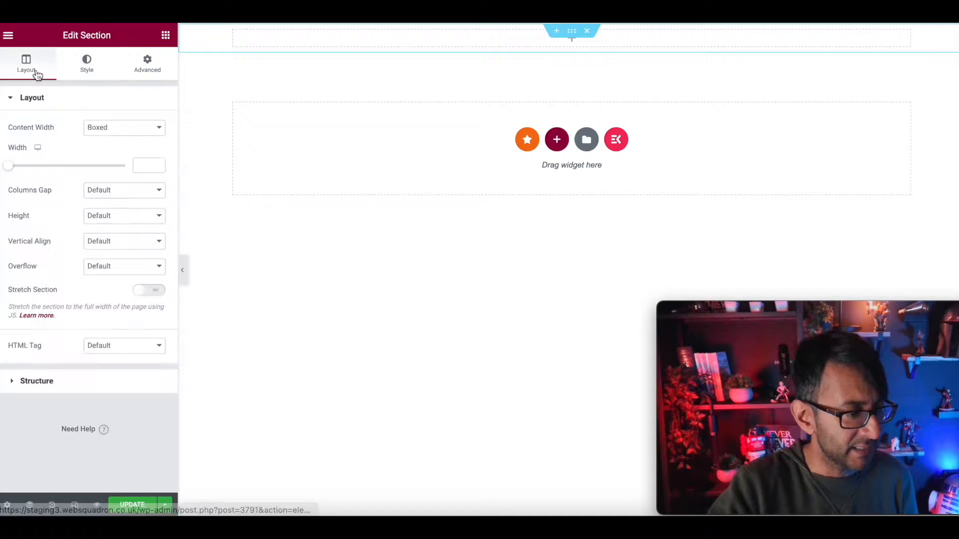
# Set section Width 500, Columns Gap No Gap and Height Fit To Screen in Layout
pyautogui.click(123, 126)
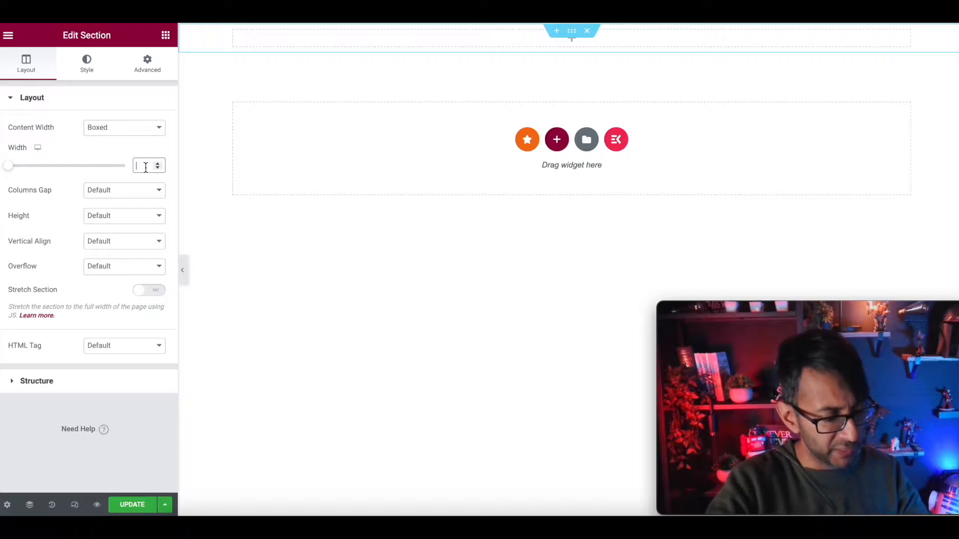
pyautogui.write('500')
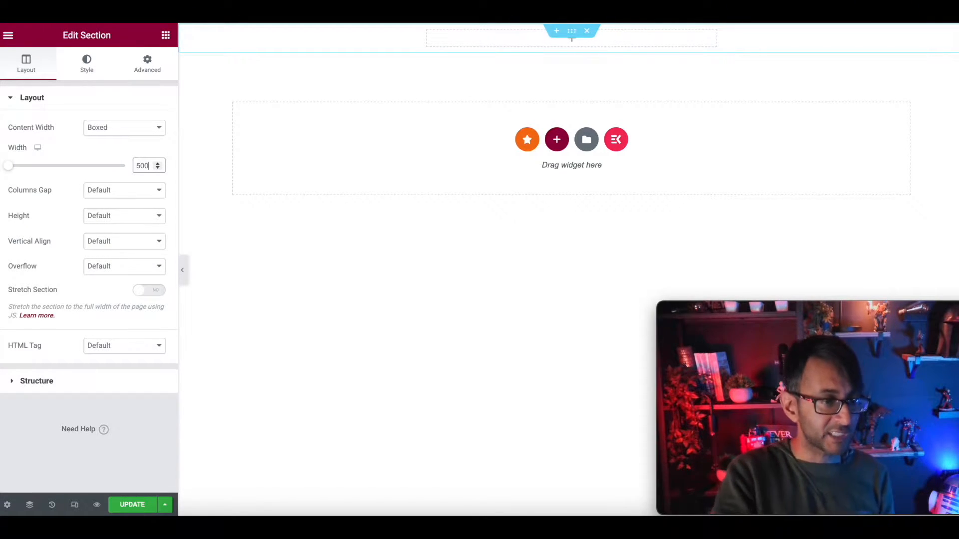
pyautogui.click(124, 190)
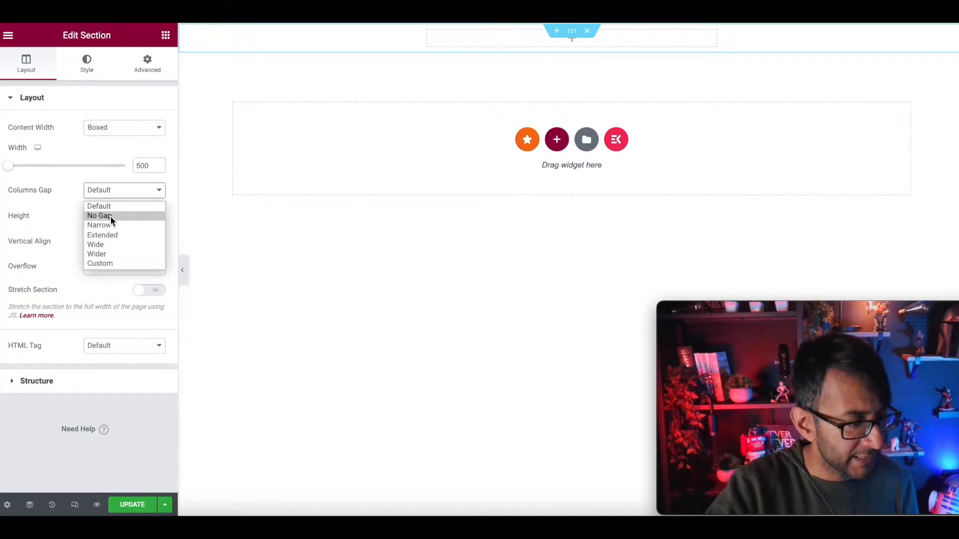
pyautogui.click(98, 216)
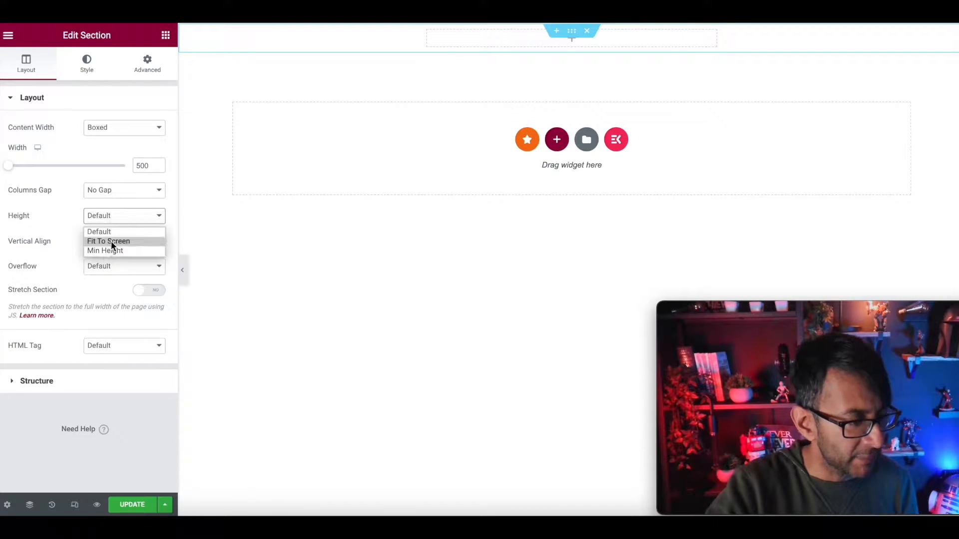
pyautogui.click(108, 241)
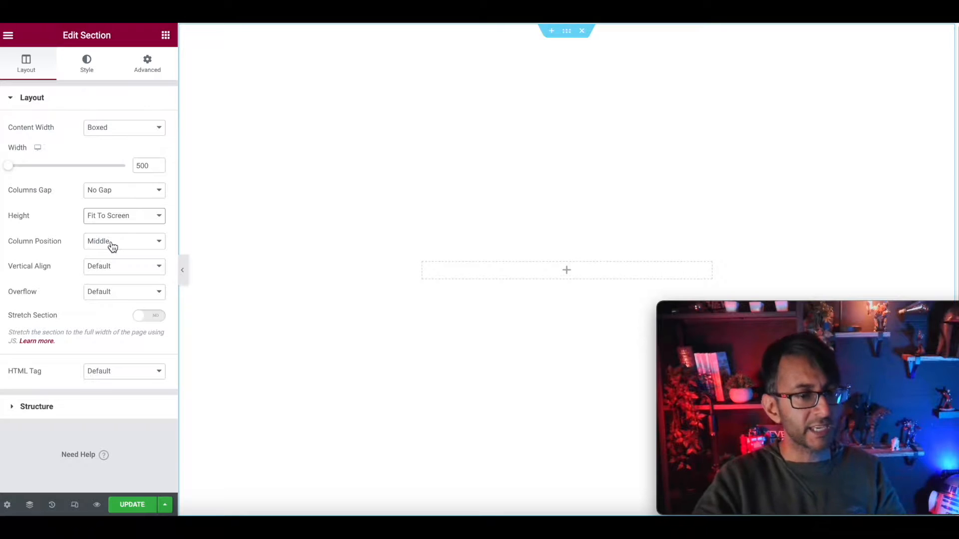
pyautogui.moveTo(268, 62)
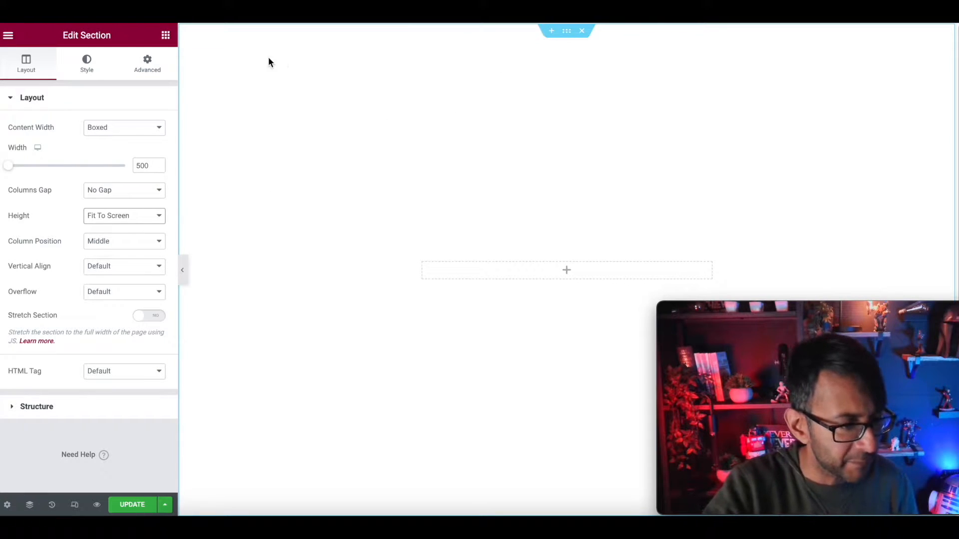
# Set the woman-holding-katana photo as the section's Classic background image
pyautogui.click(86, 63)
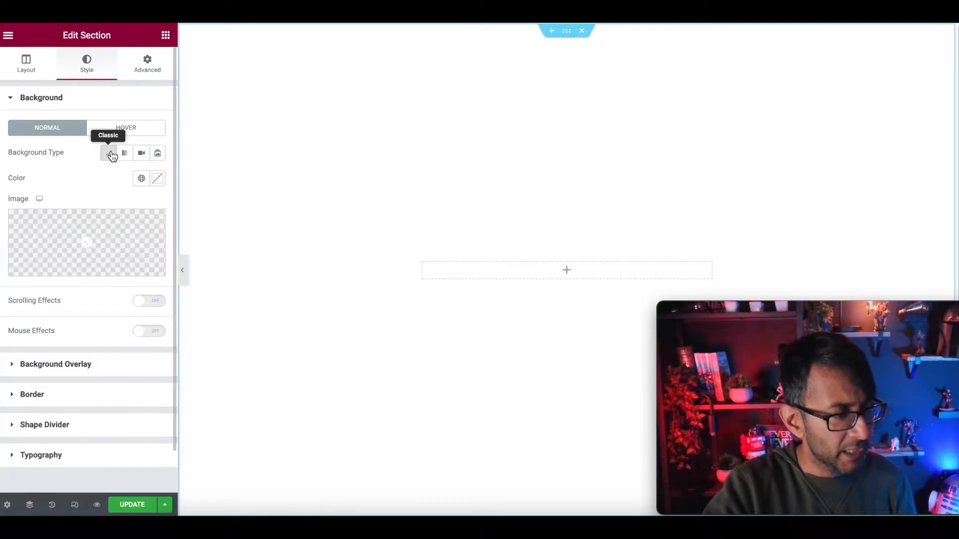
pyautogui.click(86, 243)
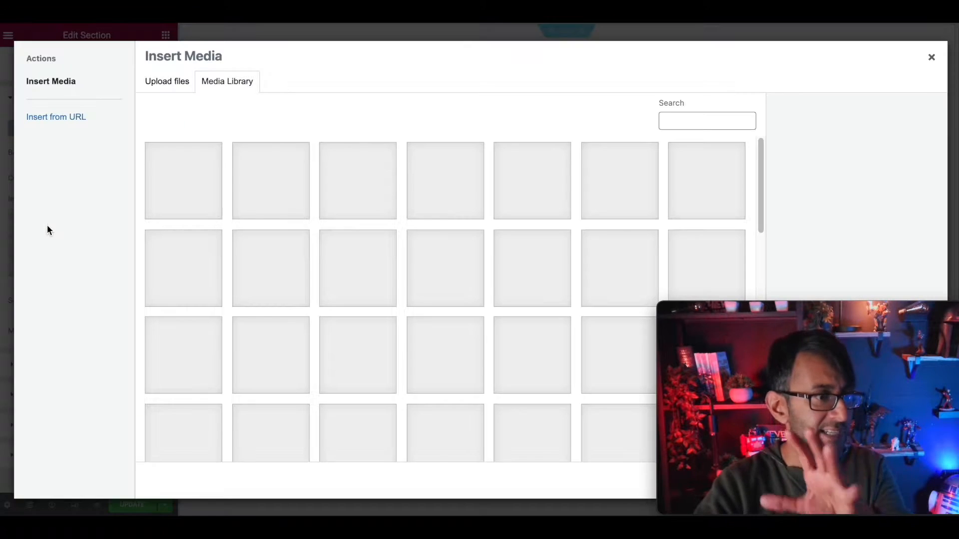
pyautogui.click(532, 181)
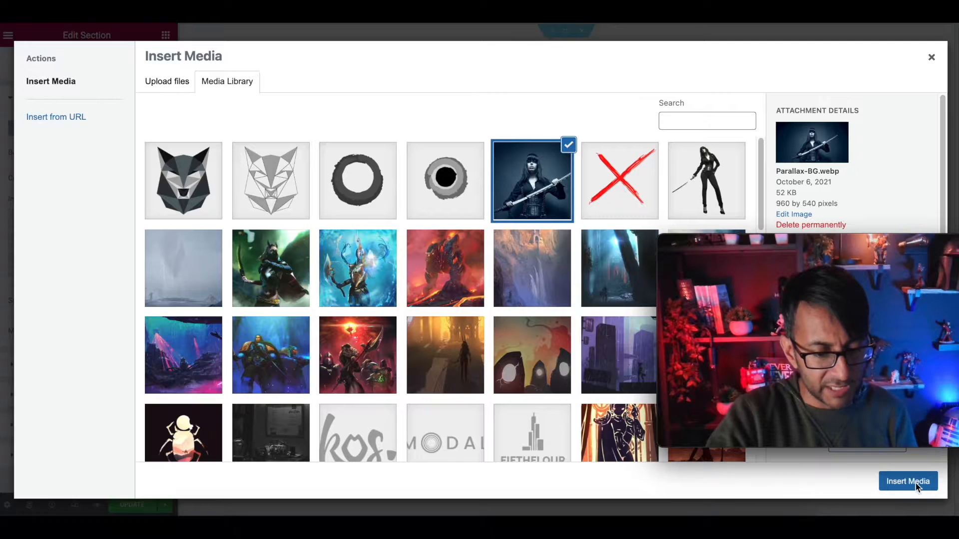
pyautogui.click(908, 481)
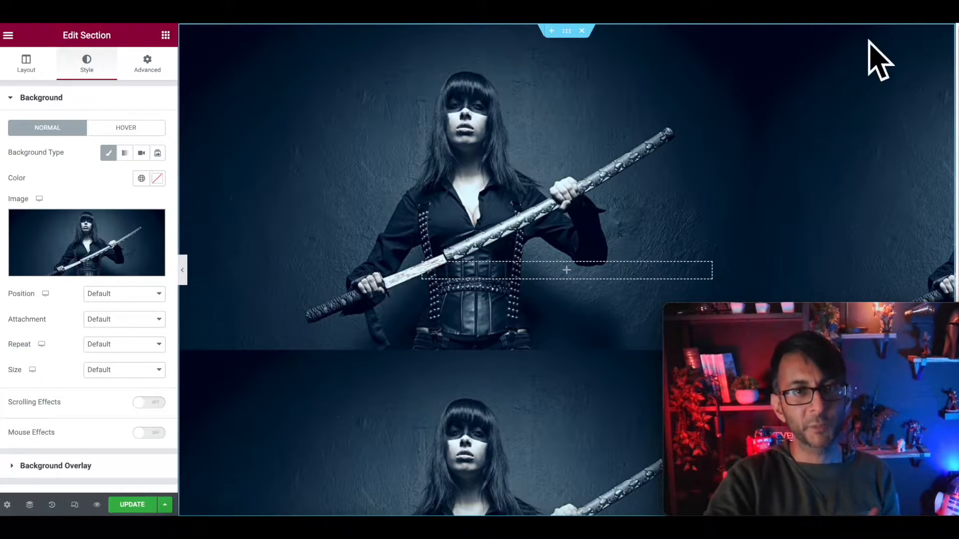
pyautogui.moveTo(903, 146)
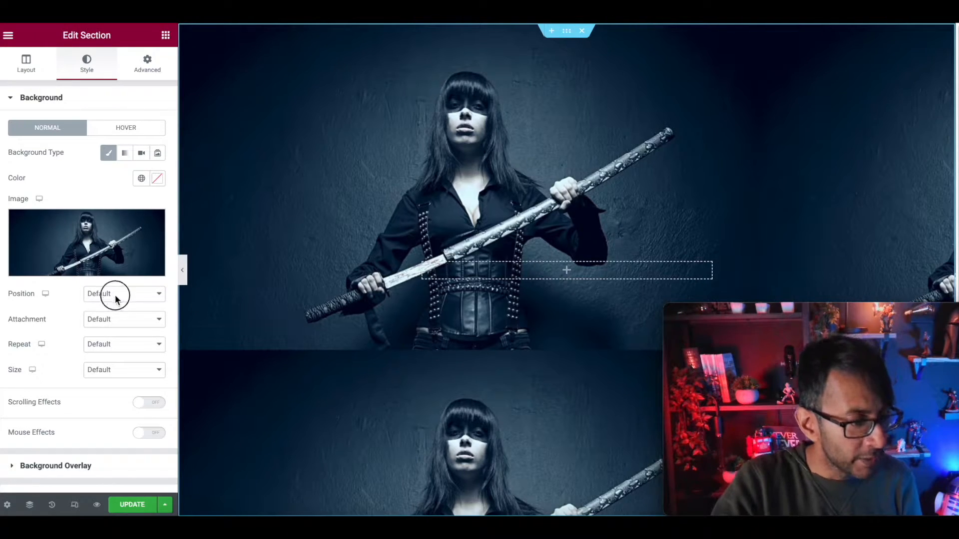
# Make the background Center Center, Scroll attachment, No-repeat and Cover size
pyautogui.click(121, 318)
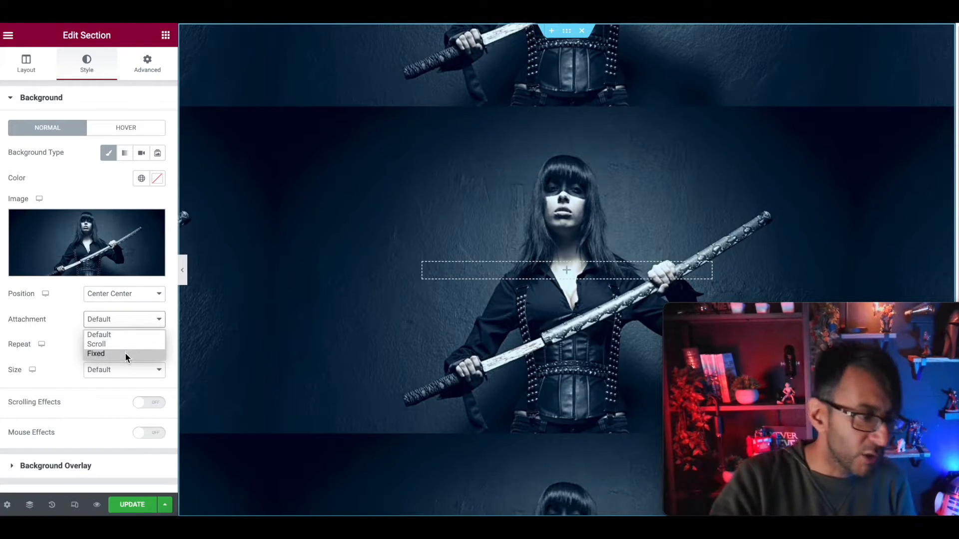
pyautogui.click(96, 344)
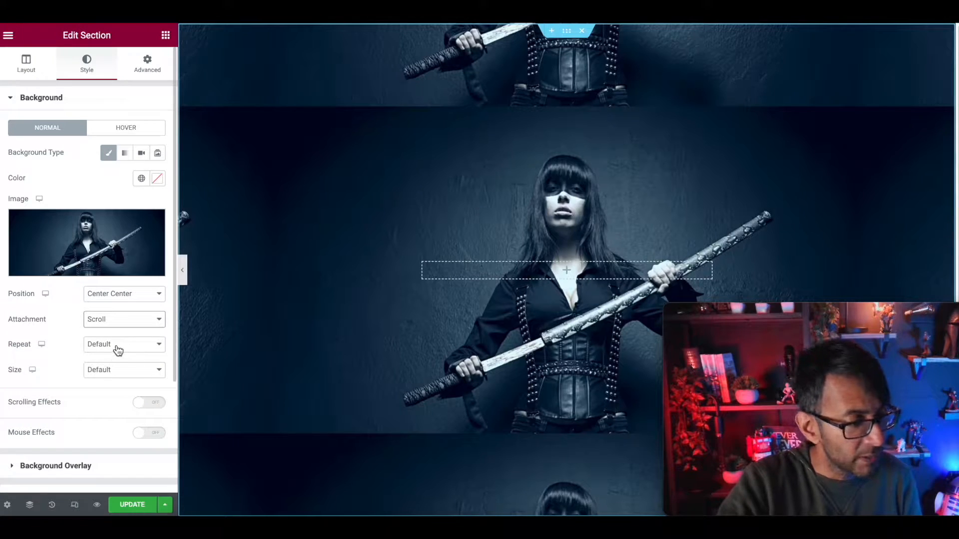
pyautogui.click(122, 345)
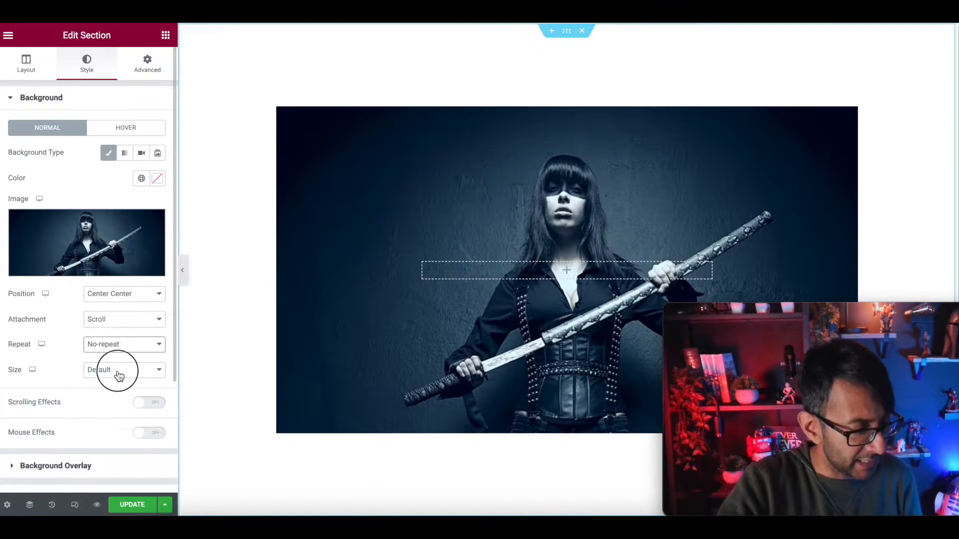
pyautogui.click(124, 370)
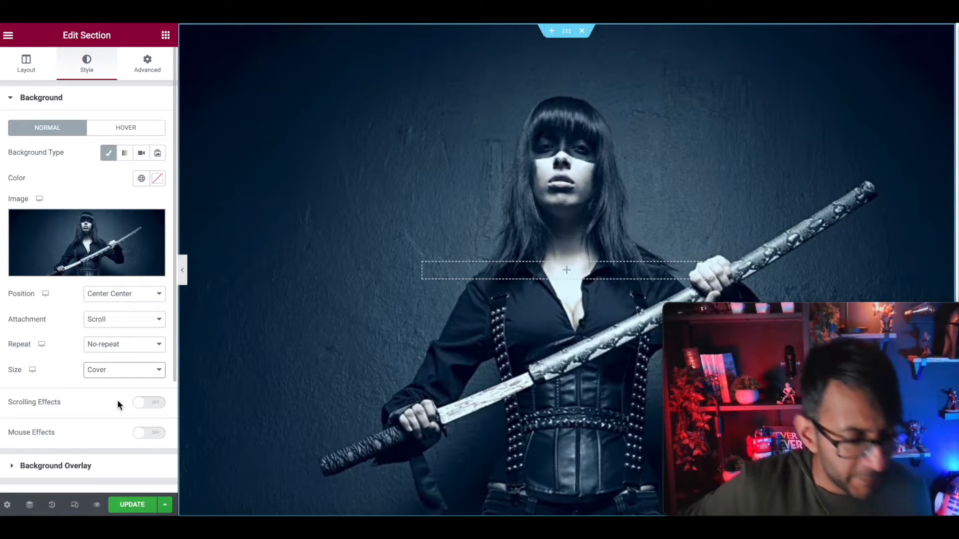
pyautogui.scroll(-3)
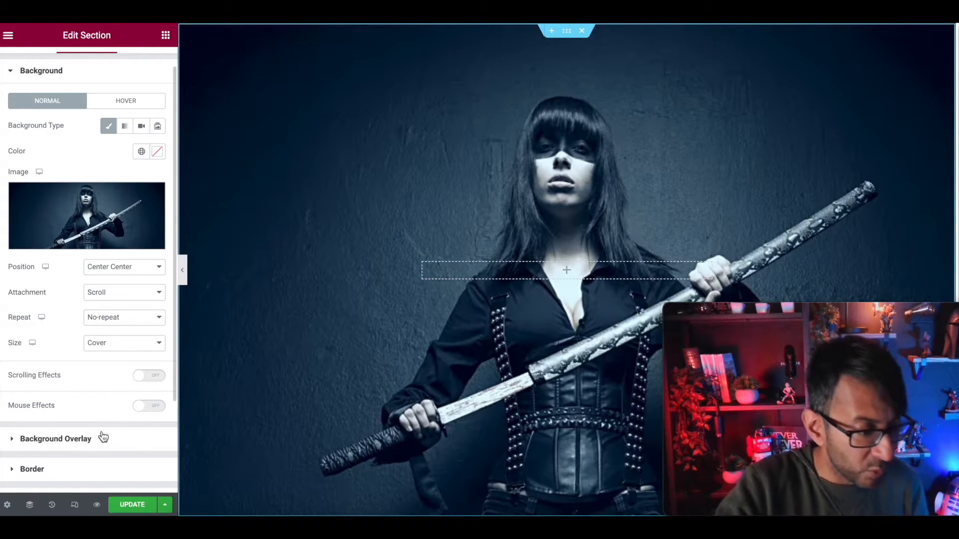
# Add a Classic black background overlay at roughly 0.56 opacity
pyautogui.click(55, 439)
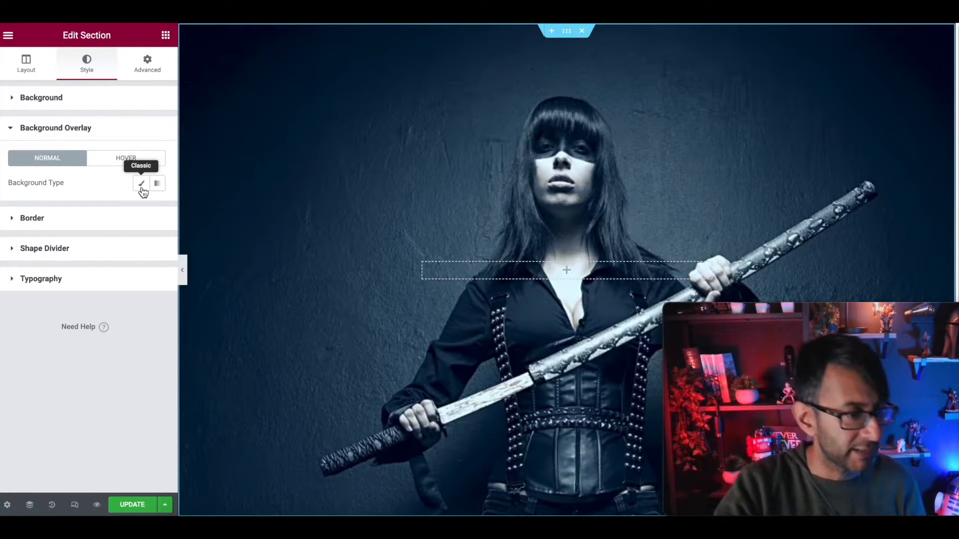
pyautogui.click(141, 183)
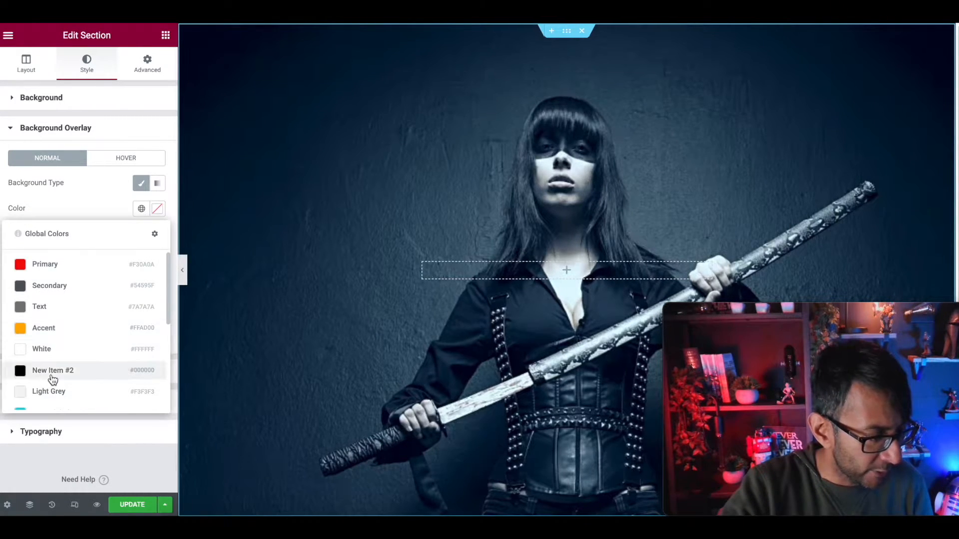
pyautogui.click(53, 369)
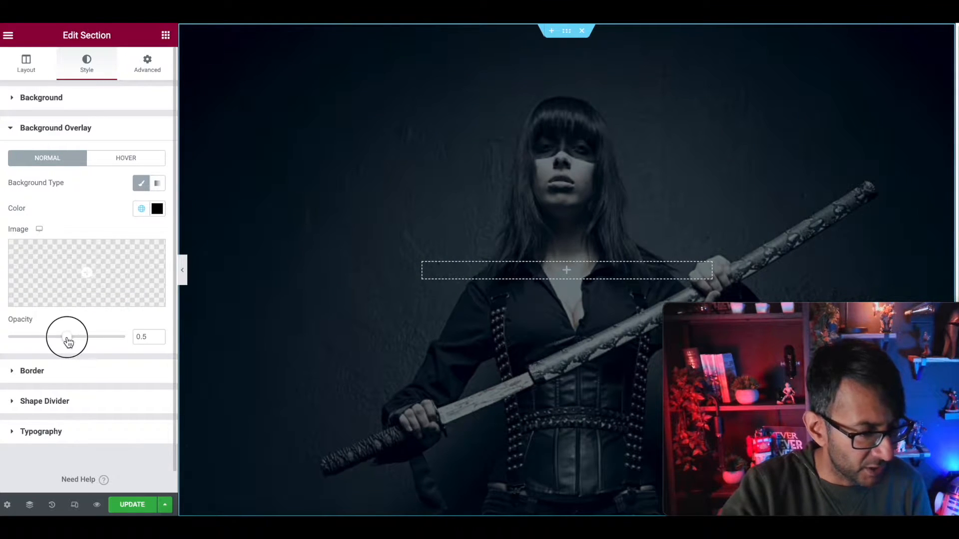
pyautogui.moveTo(66, 337); pyautogui.dragTo(75, 336)
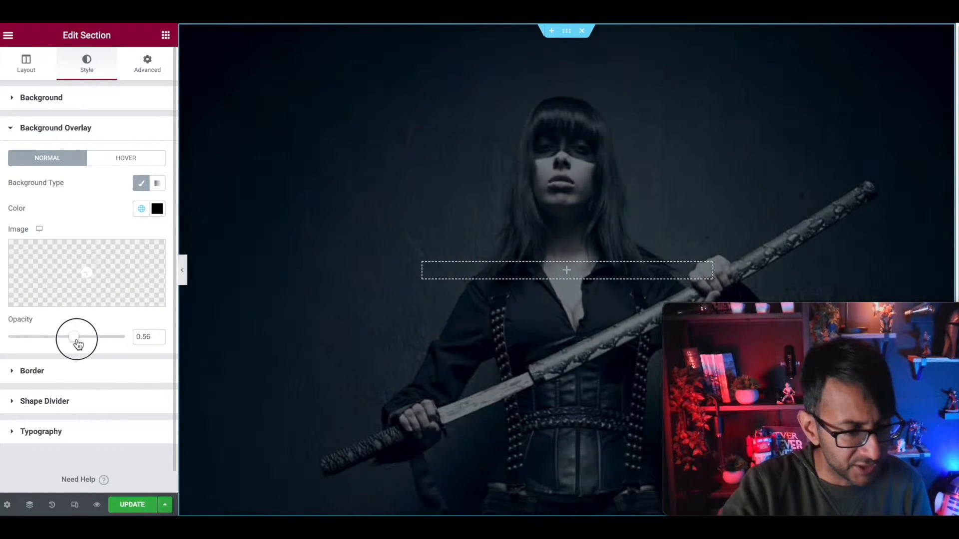
pyautogui.moveTo(72, 336); pyautogui.dragTo(78, 336)
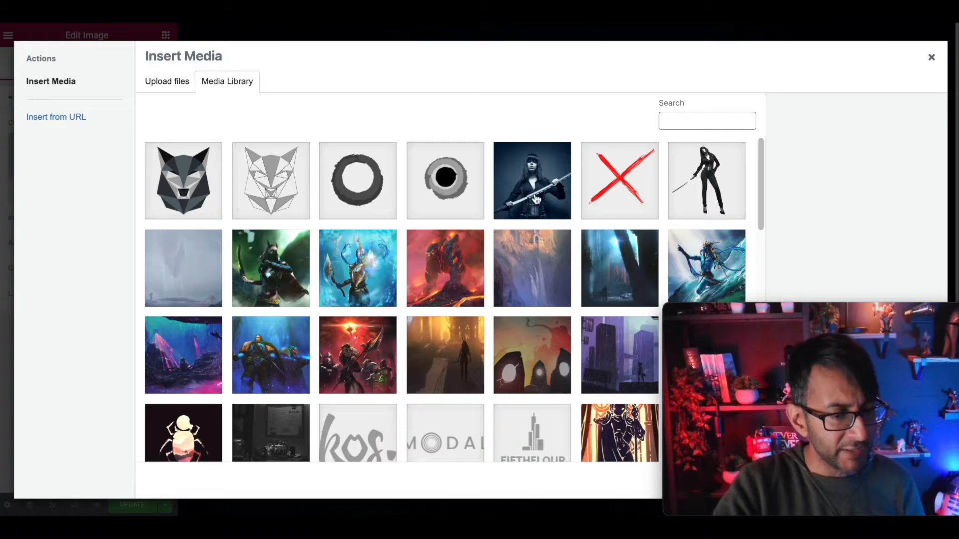
pyautogui.moveTo(613, 193)
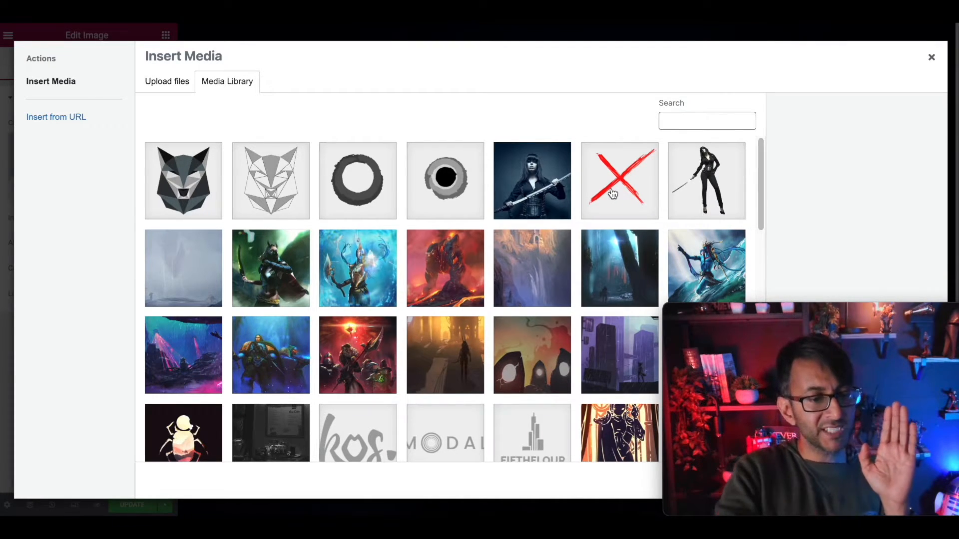
pyautogui.moveTo(704, 187)
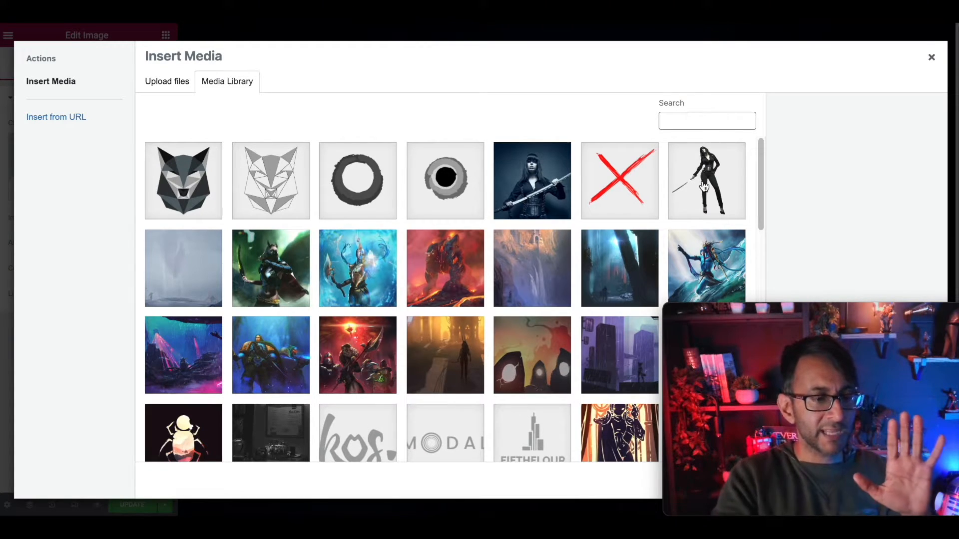
pyautogui.moveTo(379, 224)
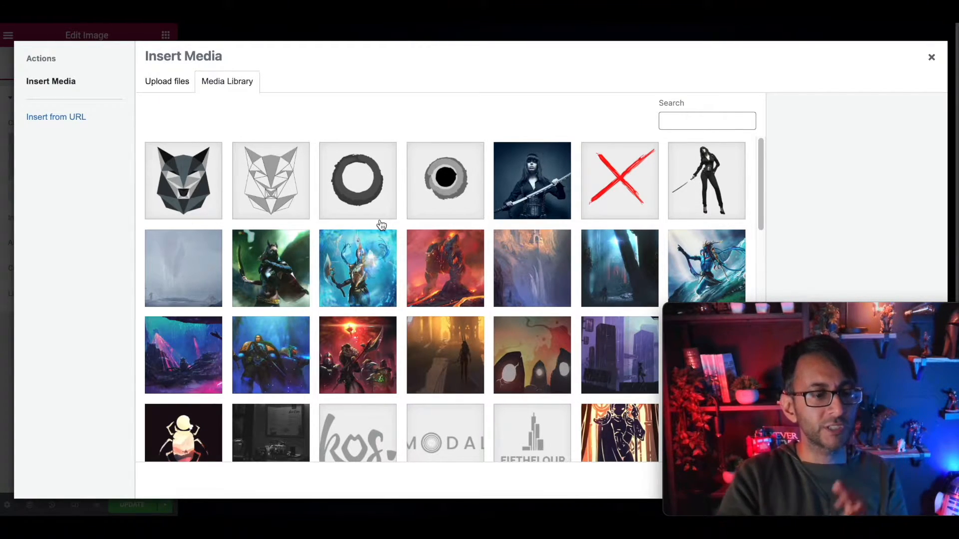
# Insert Parallax-1.webp, the red brushstroke cross, into the image widget
pyautogui.click(620, 181)
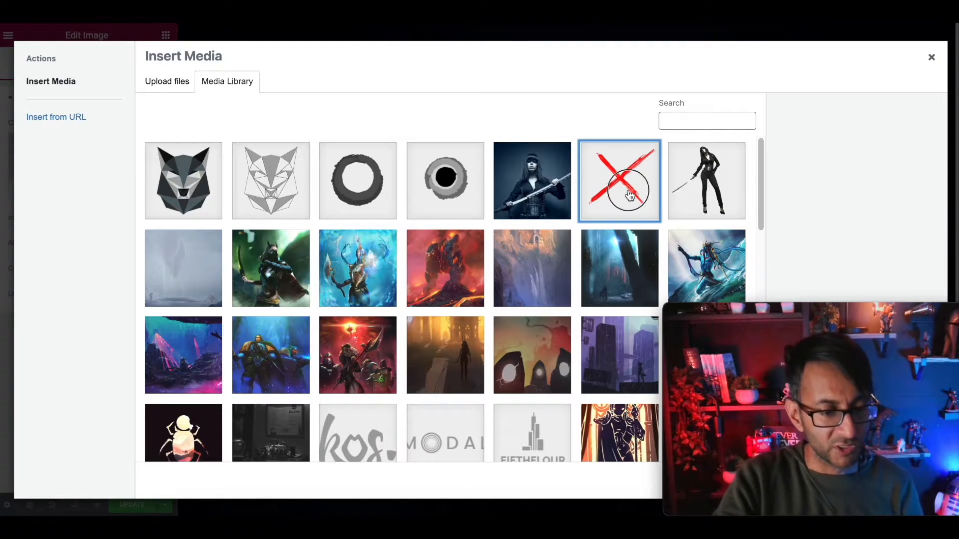
pyautogui.click(620, 180)
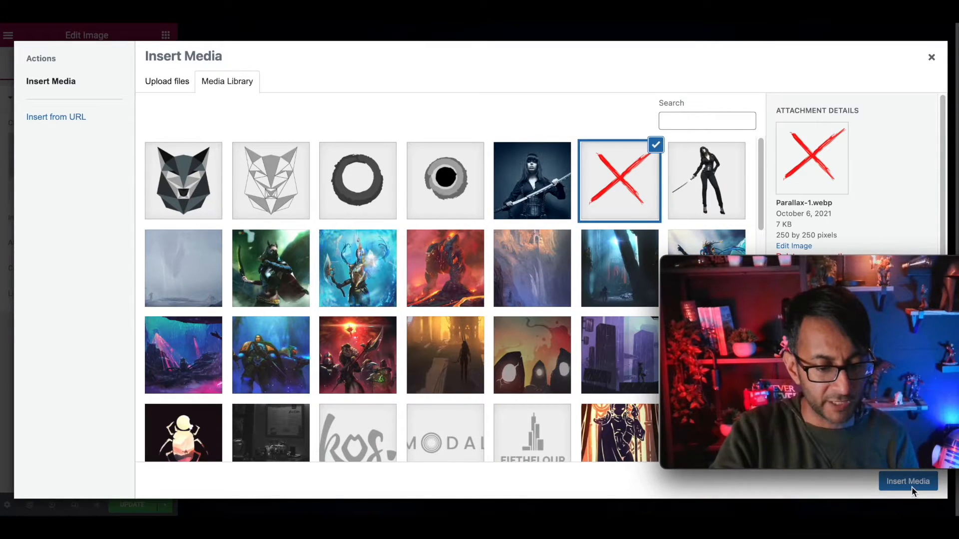
pyautogui.click(908, 481)
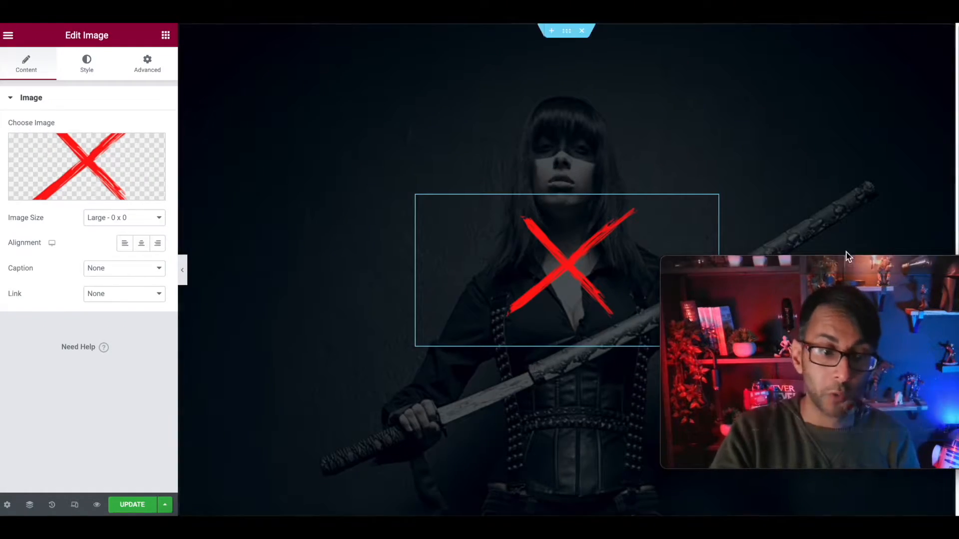
pyautogui.moveTo(579, 258)
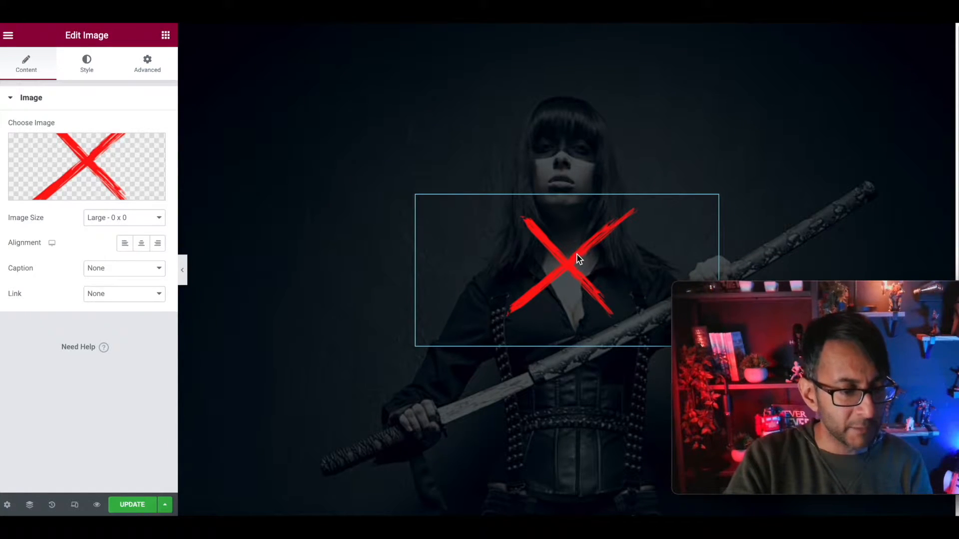
# Show the cross image at Full size so it spans the column width
pyautogui.click(123, 217)
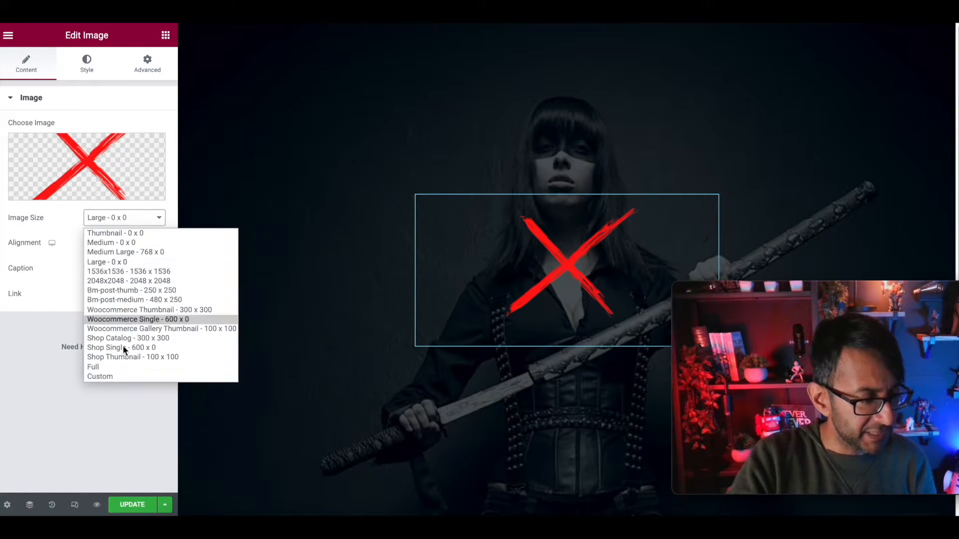
pyautogui.click(93, 367)
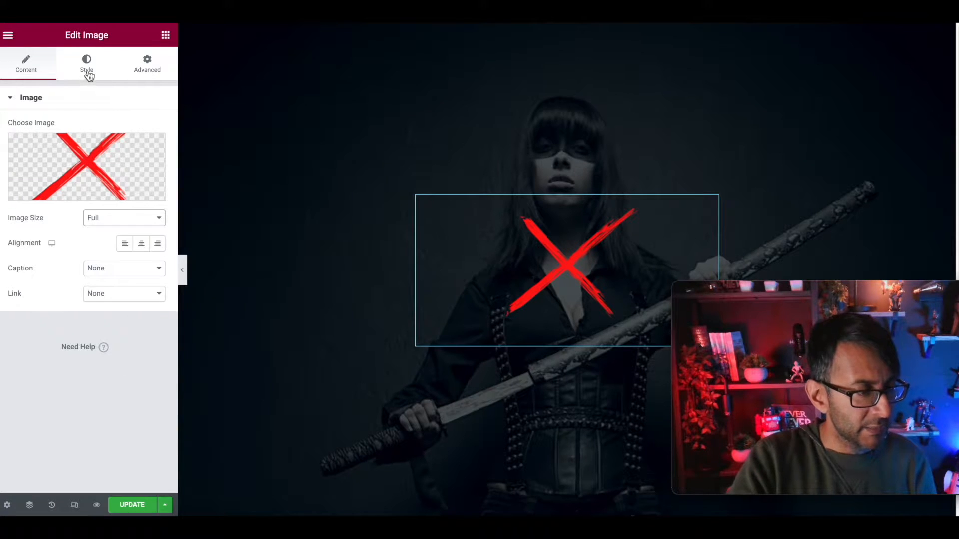
pyautogui.click(86, 64)
pyautogui.write('100')
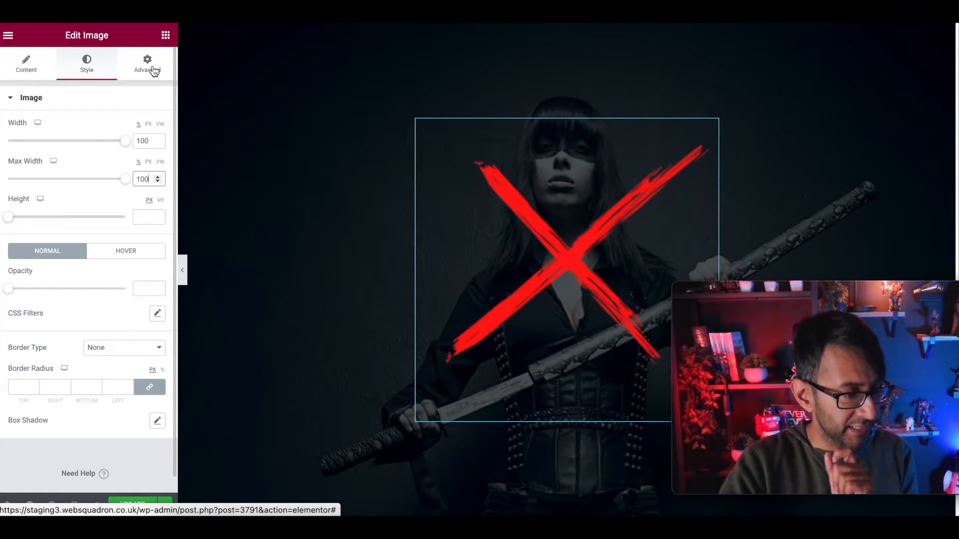
# Give the cross Custom positioning width 100 and left alignment
pyautogui.click(147, 64)
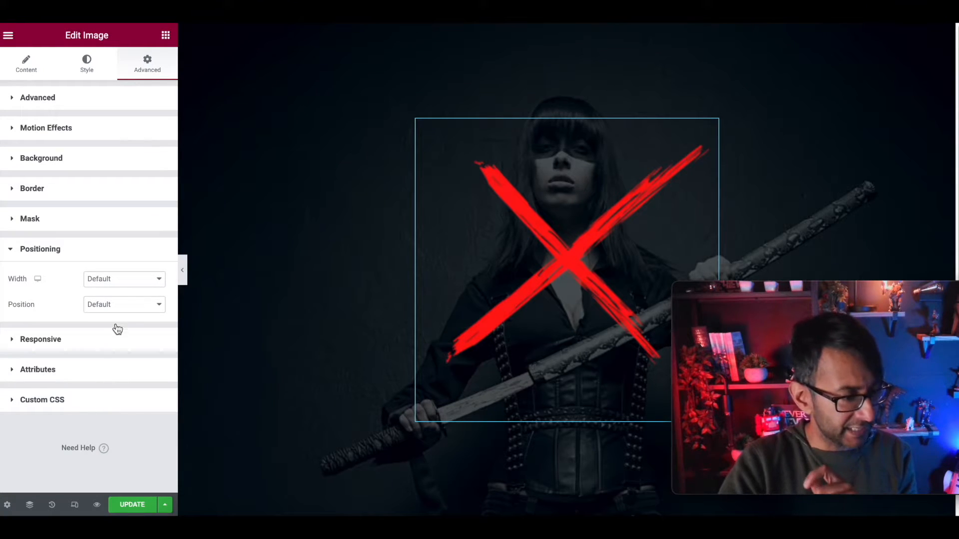
pyautogui.click(124, 278)
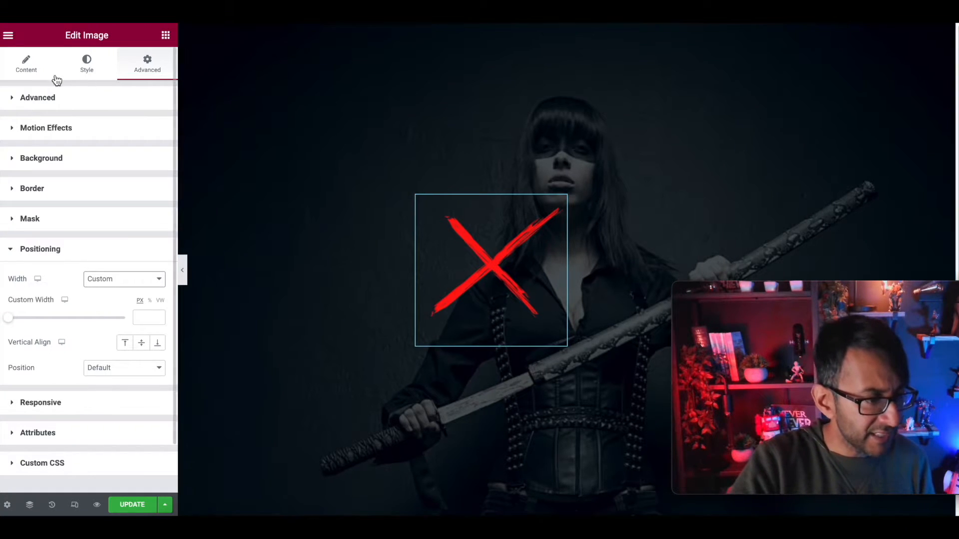
pyautogui.click(26, 64)
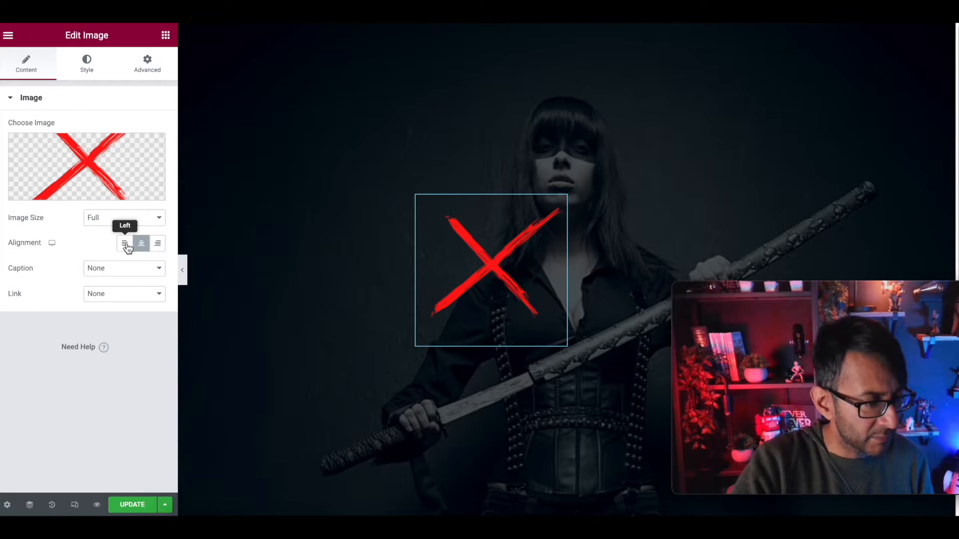
pyautogui.click(422, 203)
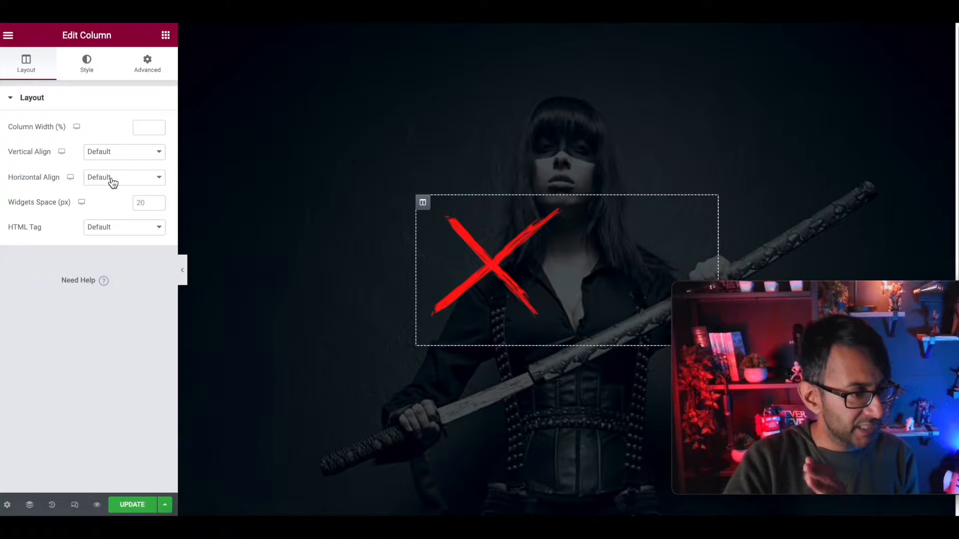
pyautogui.click(123, 177)
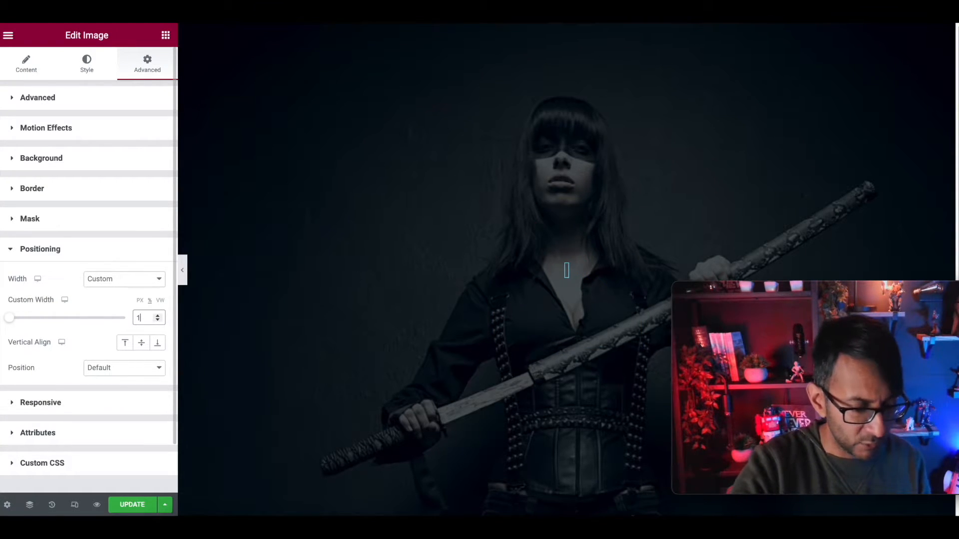
pyautogui.write('00')
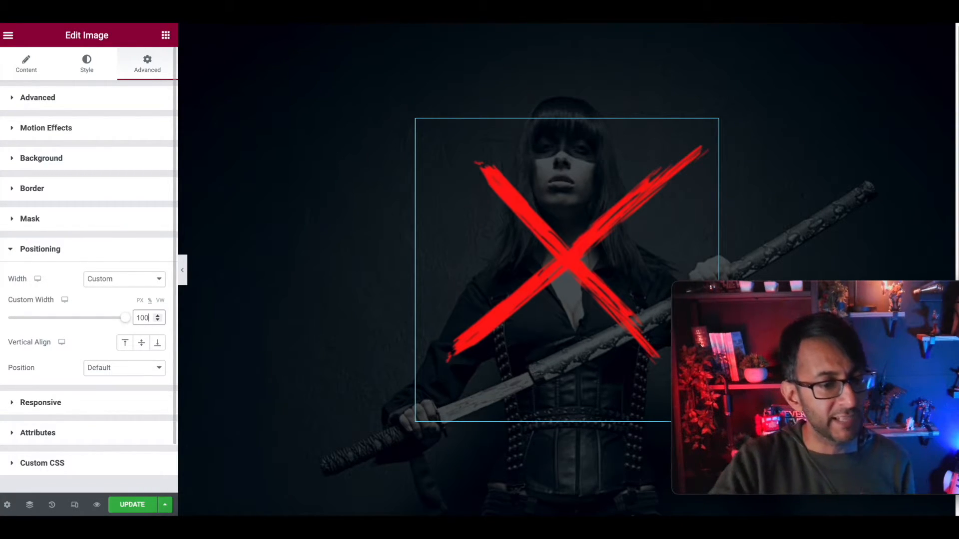
# Duplicate the cross, rename the original layer Cross and swap the copy to the grey ring
pyautogui.click(565, 254)
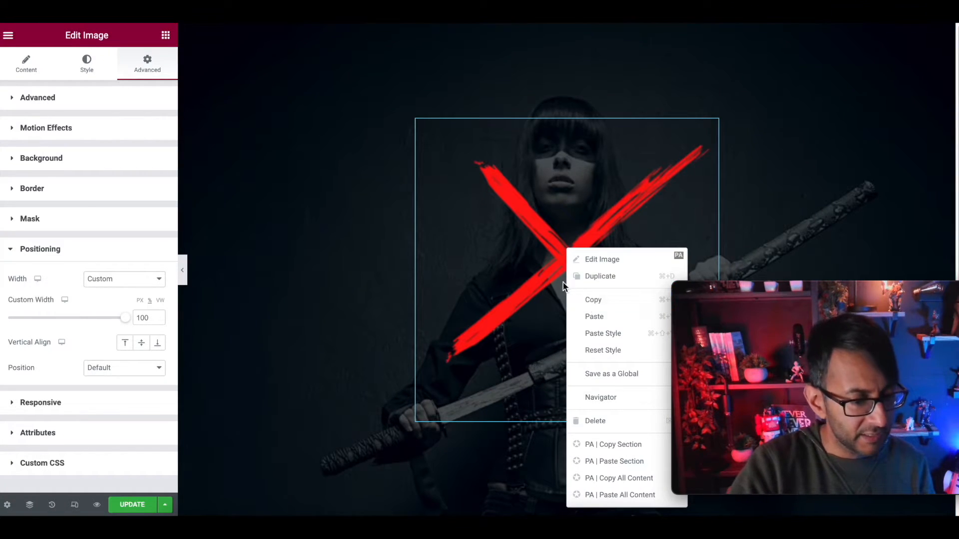
pyautogui.moveTo(603, 334)
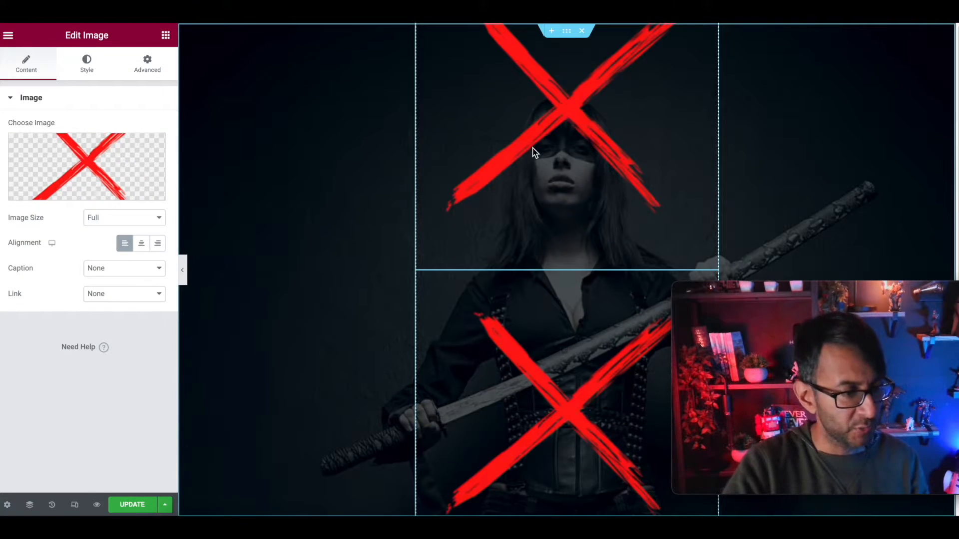
pyautogui.moveTo(678, 187)
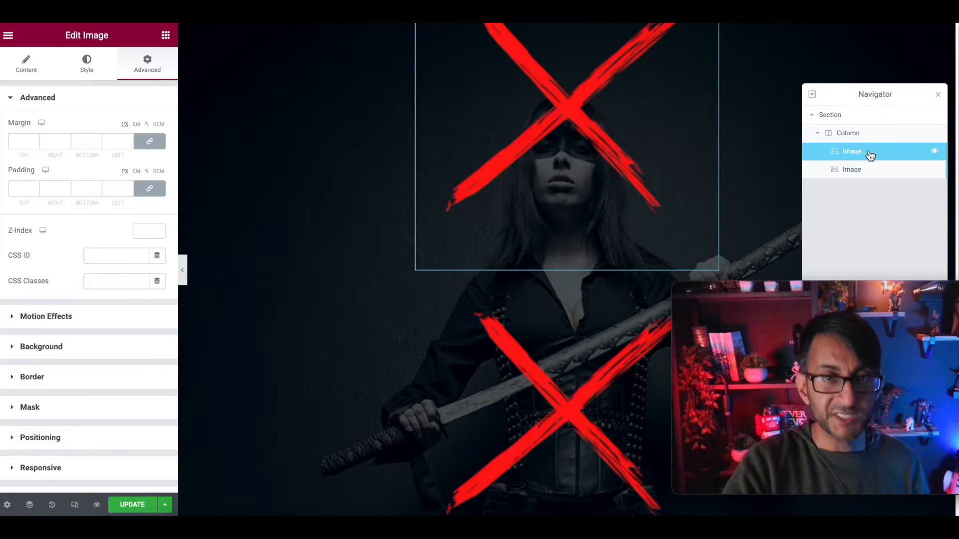
pyautogui.doubleClick(852, 151)
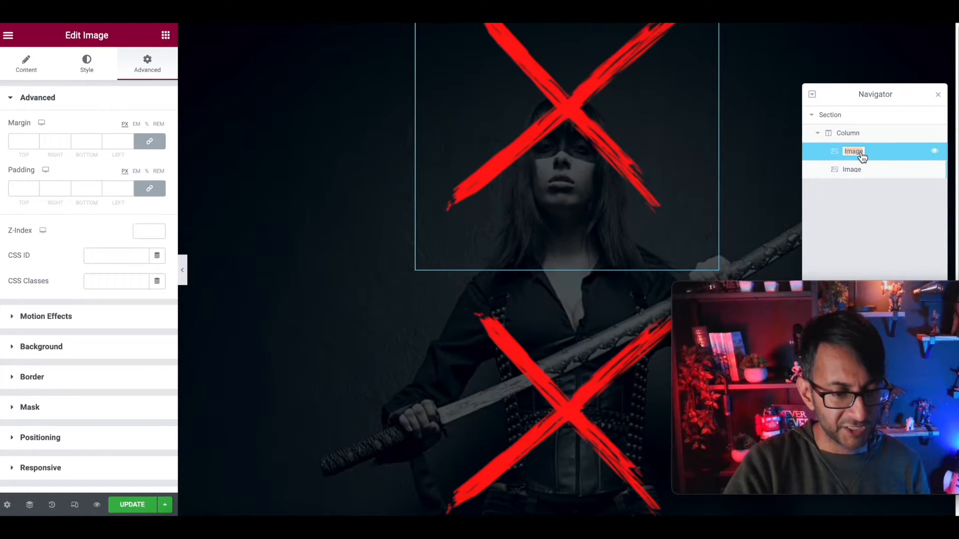
pyautogui.write('Cross')
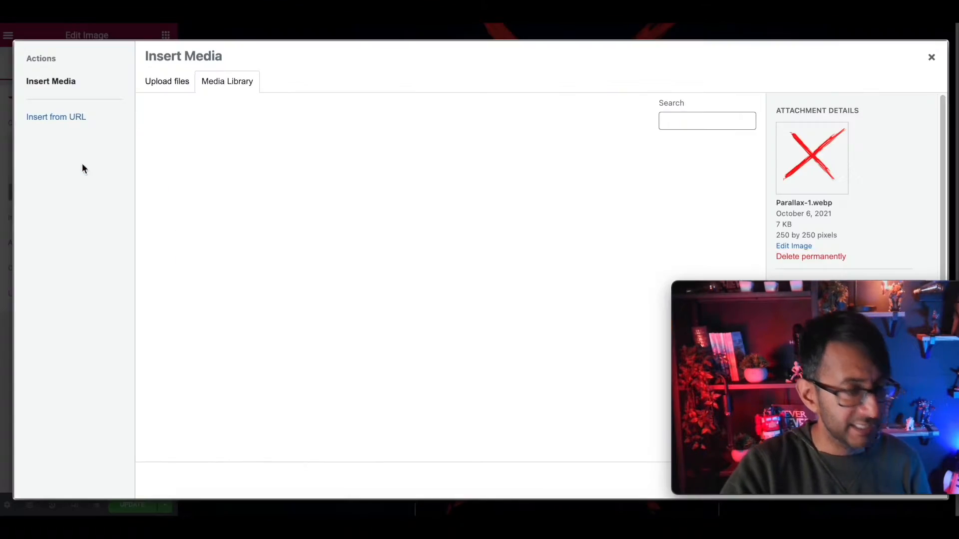
pyautogui.click(358, 181)
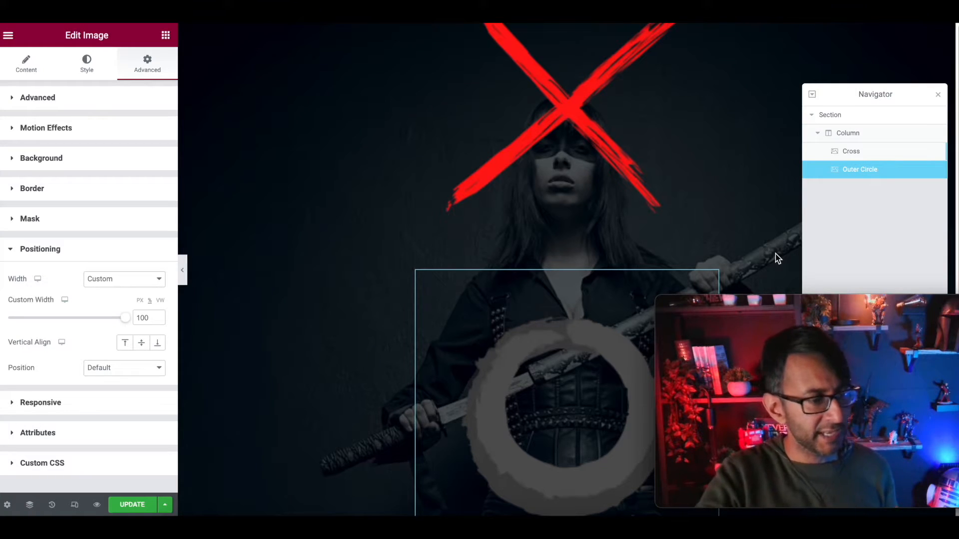
pyautogui.moveTo(126, 279)
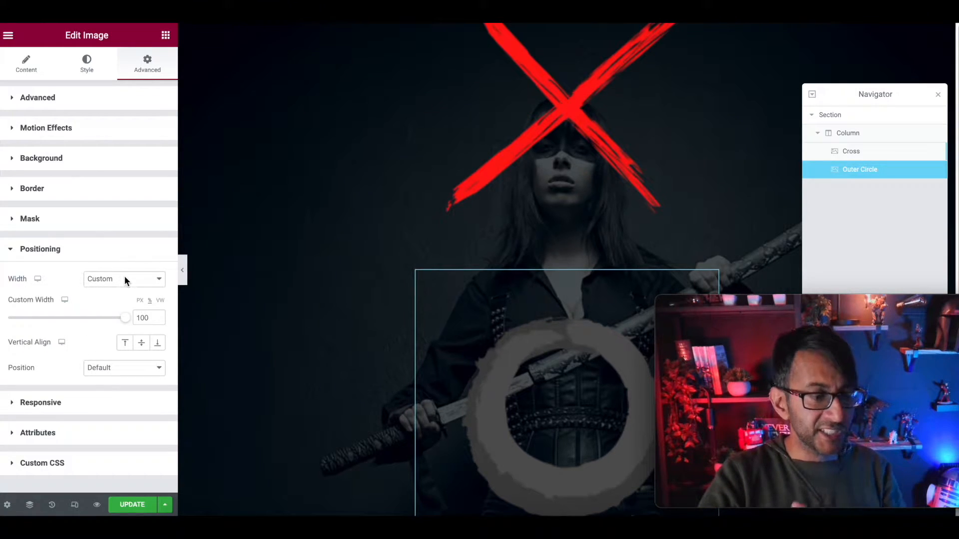
pyautogui.moveTo(154, 328)
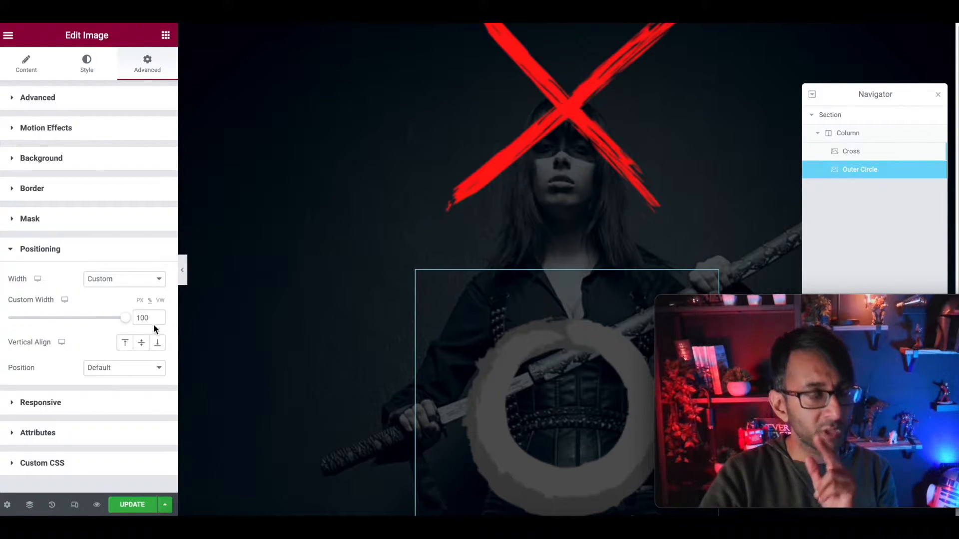
# Position the Outer Circle absolutely over the cross, briefly trying Fixed
pyautogui.click(124, 367)
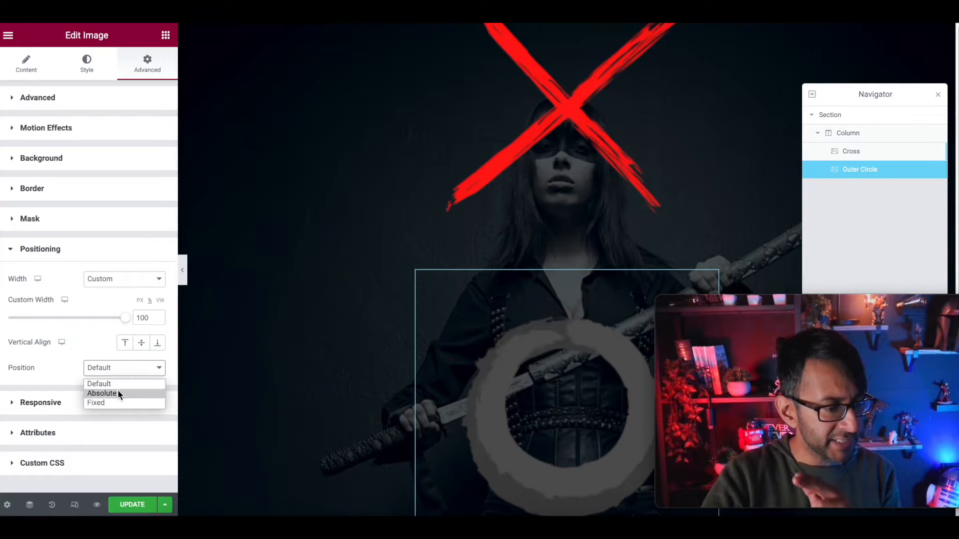
pyautogui.click(102, 393)
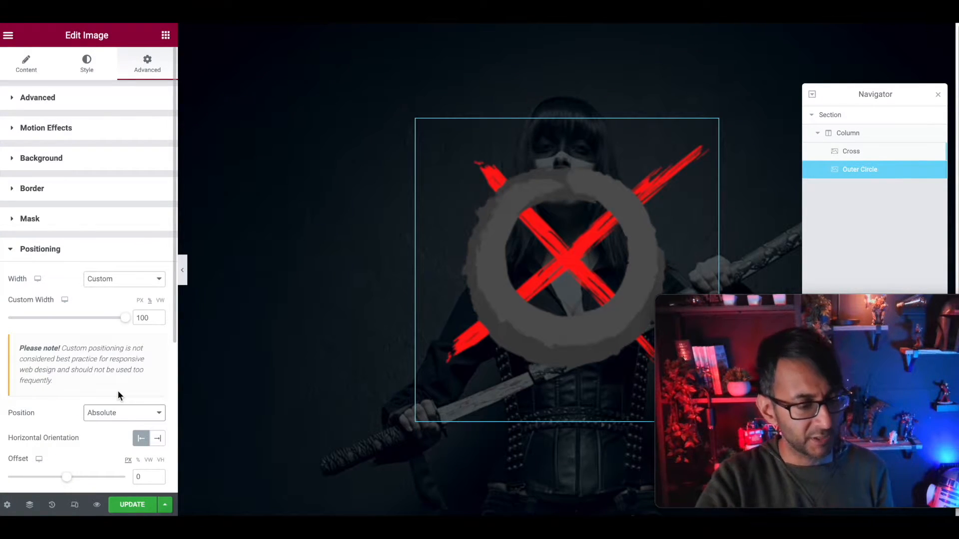
pyautogui.scroll(-3)
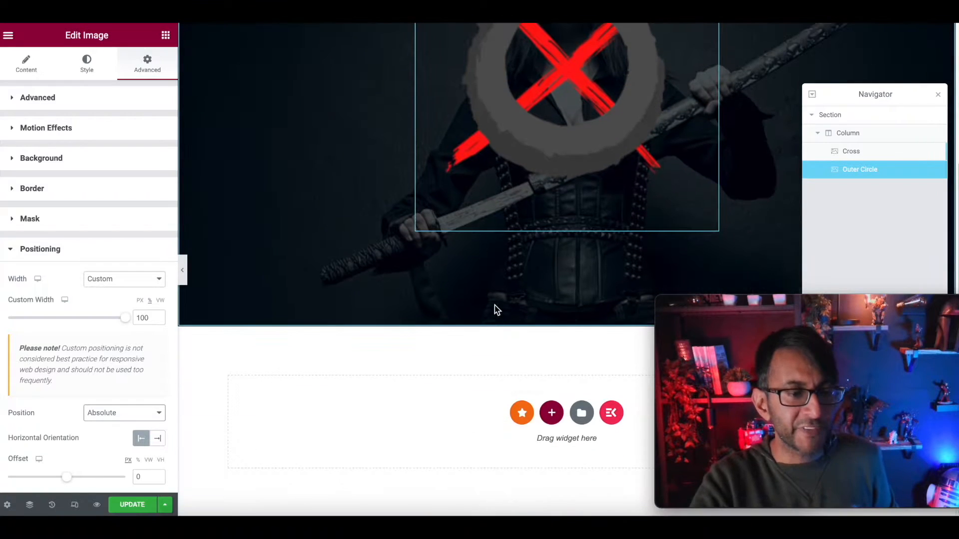
pyautogui.click(124, 412)
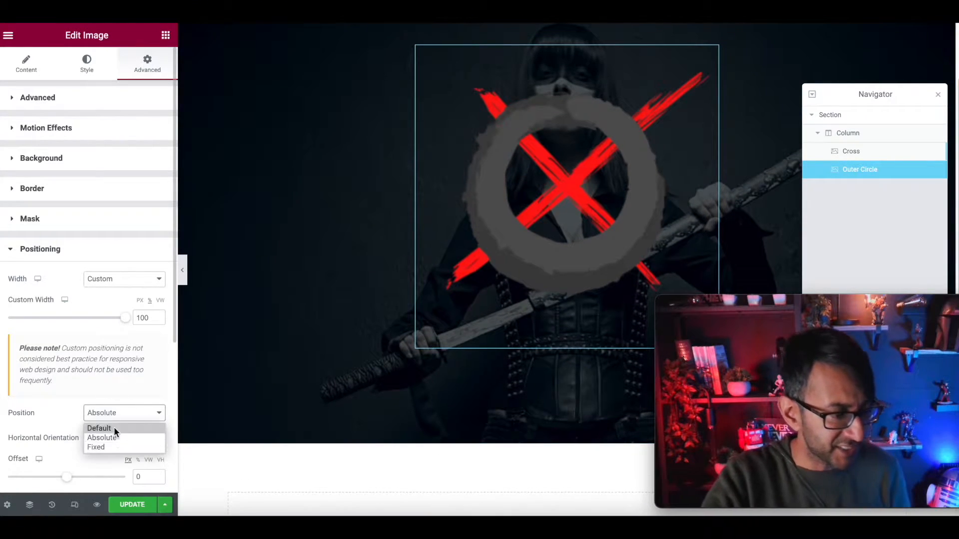
pyautogui.click(96, 447)
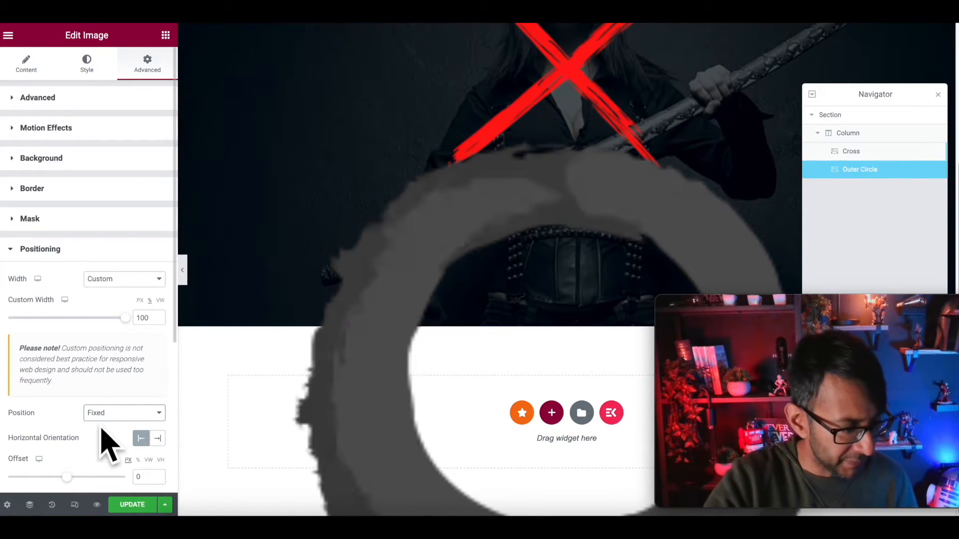
pyautogui.click(122, 413)
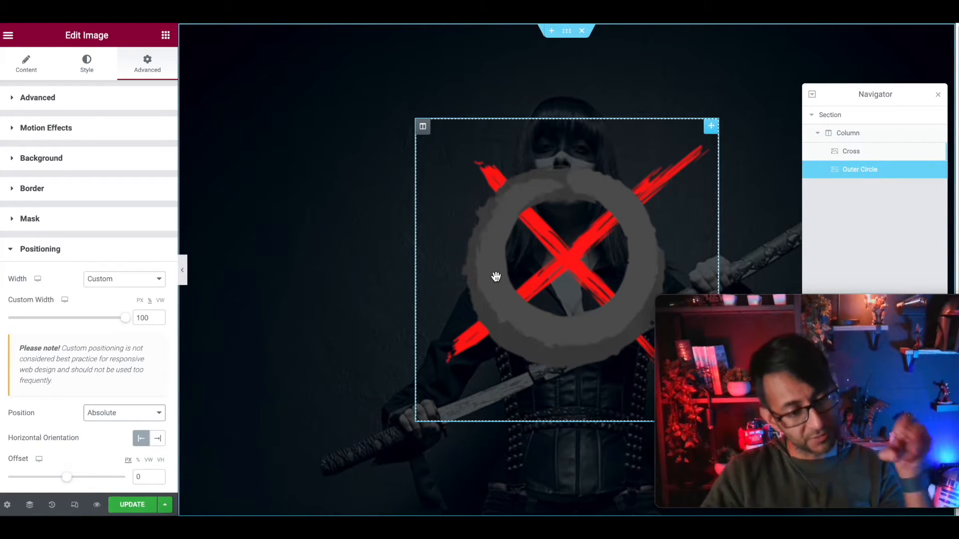
# Duplicate Outer Circle into an Inner Circle, then again into the lady-with-sword figure
pyautogui.rightClick(859, 170)
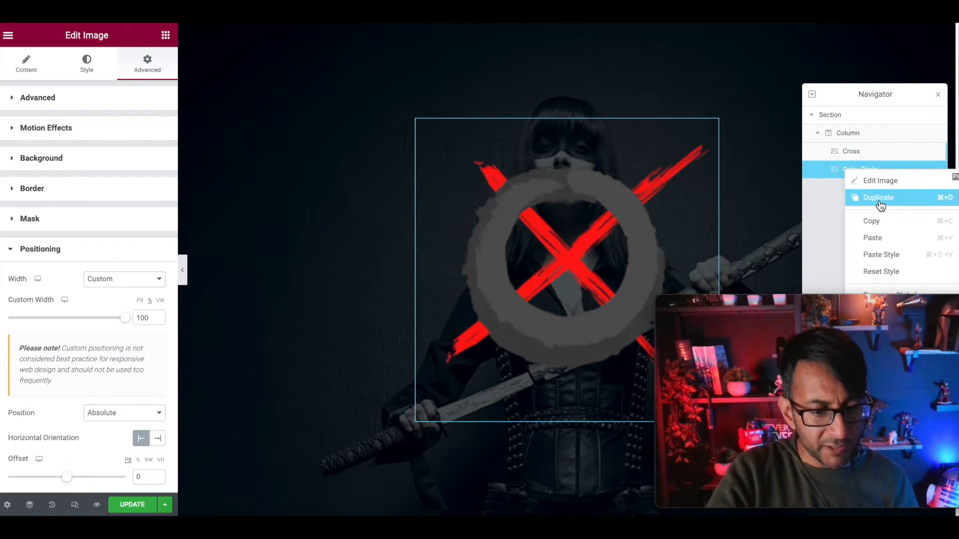
pyautogui.click(879, 197)
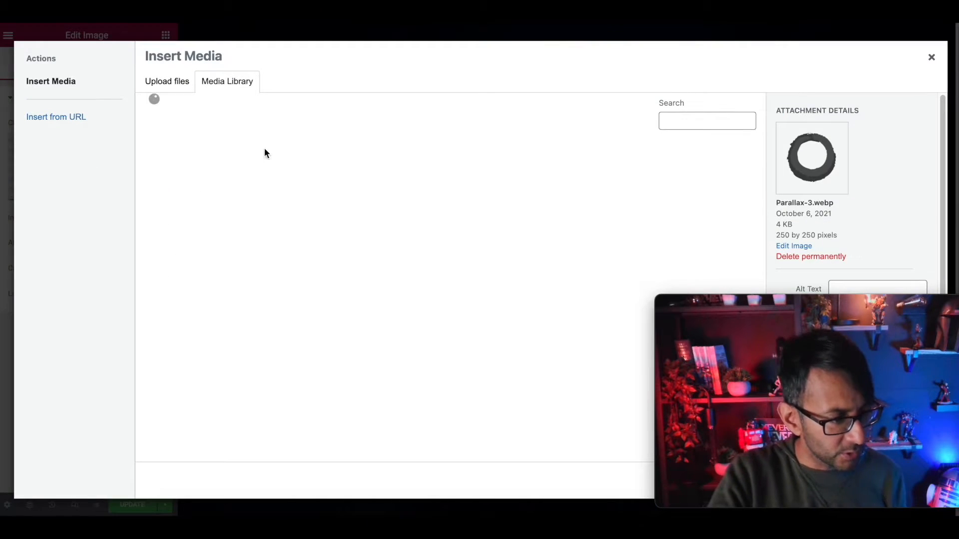
pyautogui.moveTo(449, 168)
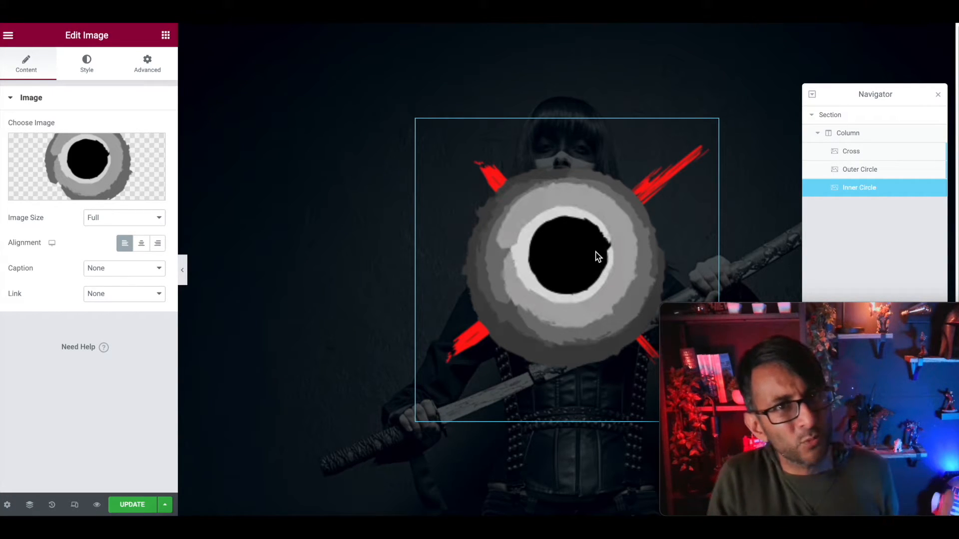
pyautogui.rightClick(859, 187)
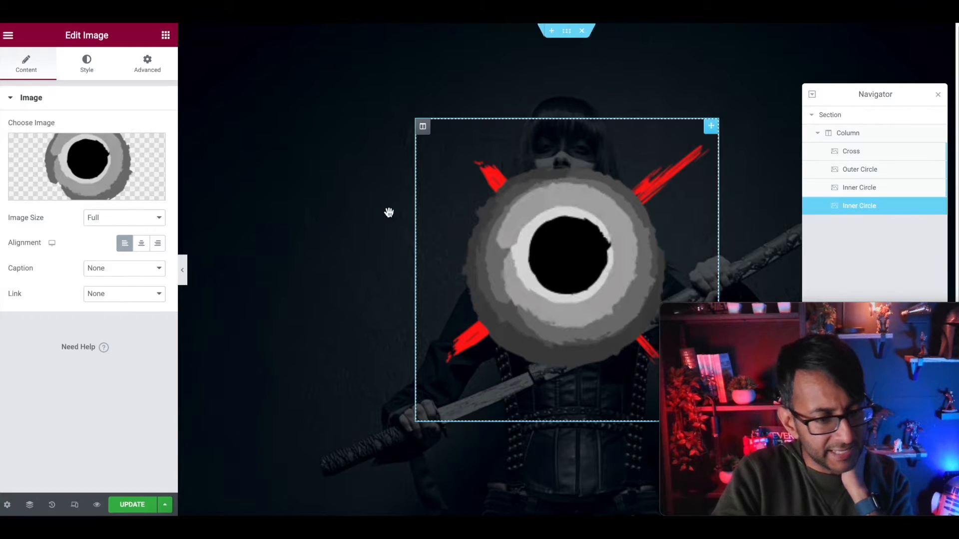
pyautogui.click(86, 167)
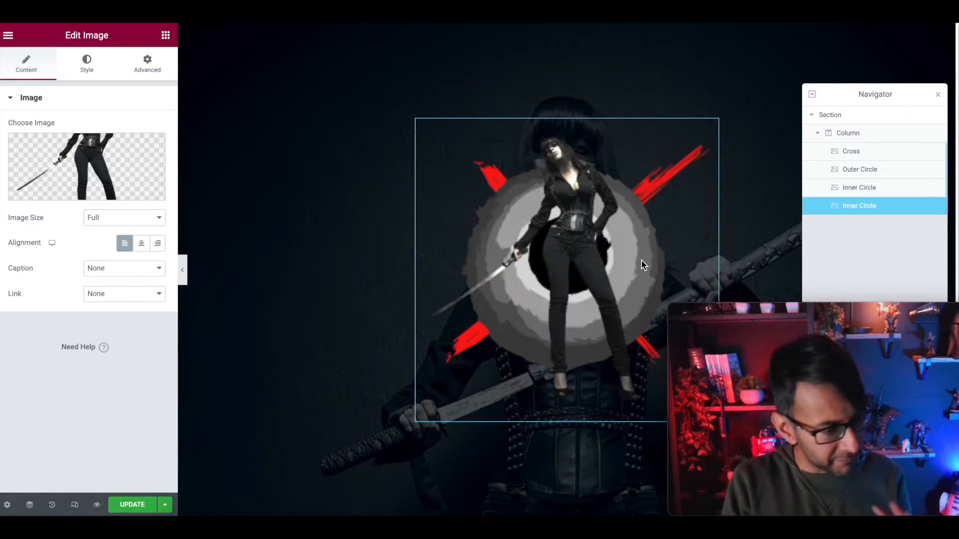
# Apply CSS filters Brightness 130 and Contrast 127 to the lady figure
pyautogui.click(86, 64)
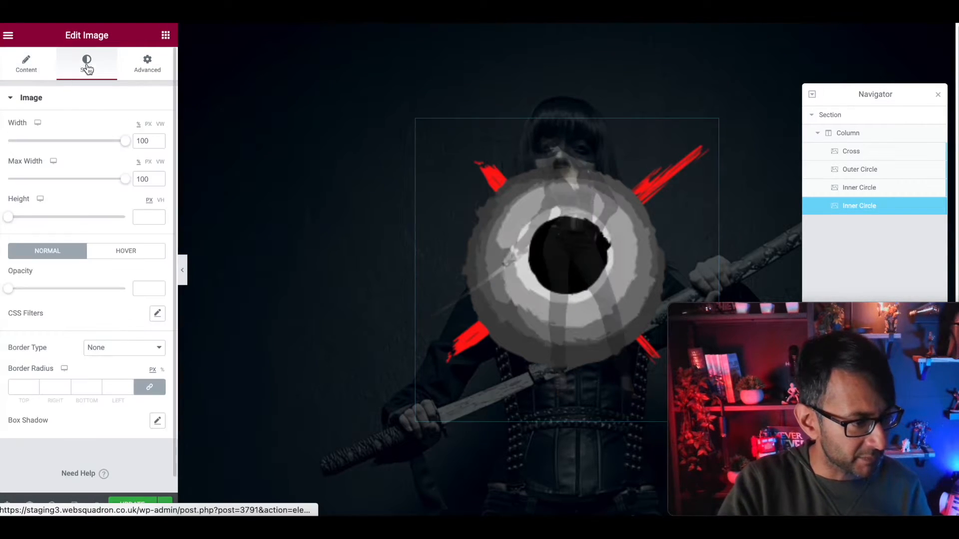
pyautogui.click(157, 313)
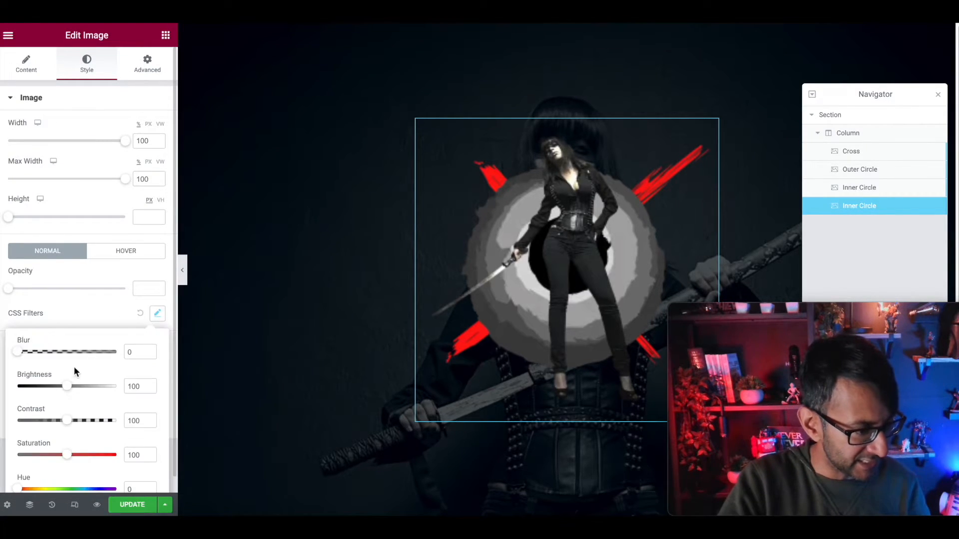
pyautogui.moveTo(66, 386); pyautogui.dragTo(83, 386)
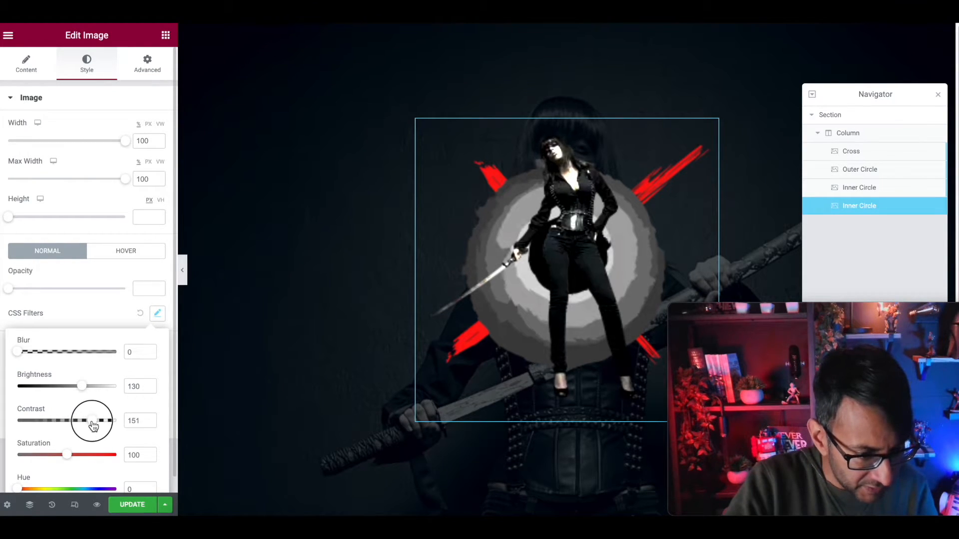
pyautogui.moveTo(92, 420); pyautogui.dragTo(80, 421)
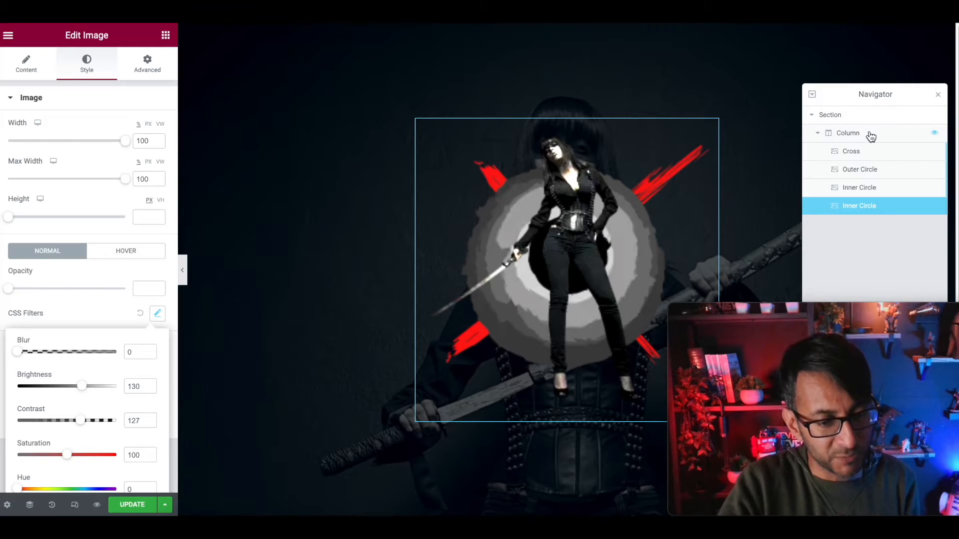
# Change the section overlay to a red-to-black gradient at about 0.65 opacity
pyautogui.click(830, 115)
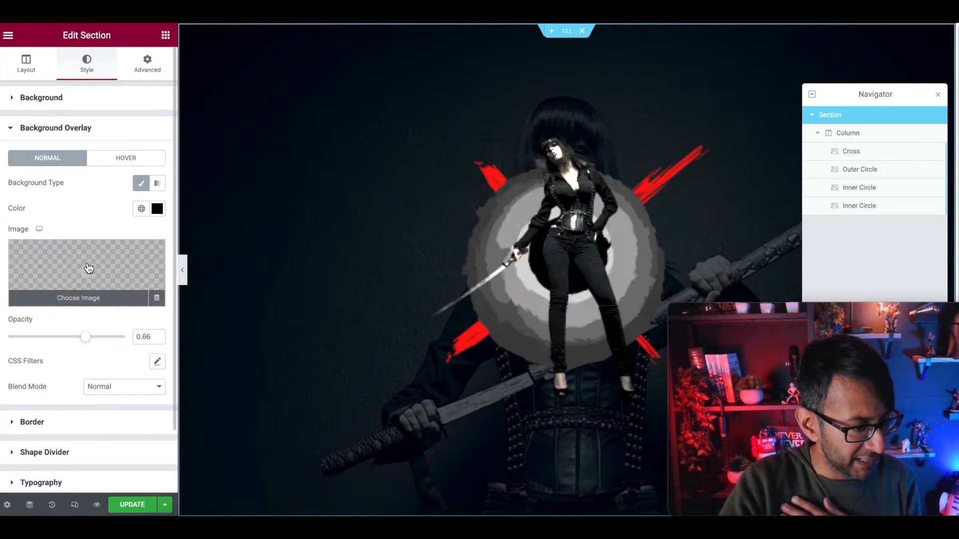
pyautogui.click(157, 209)
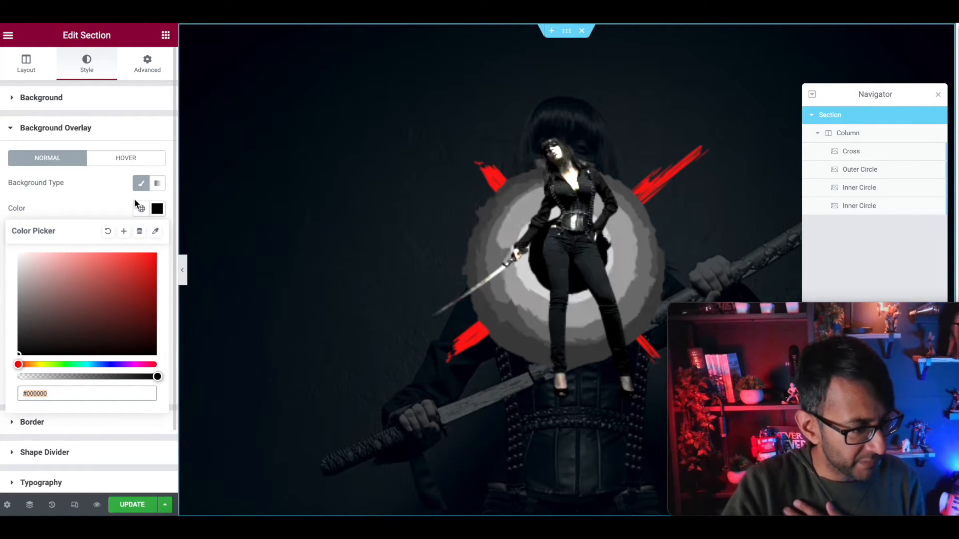
pyautogui.click(157, 183)
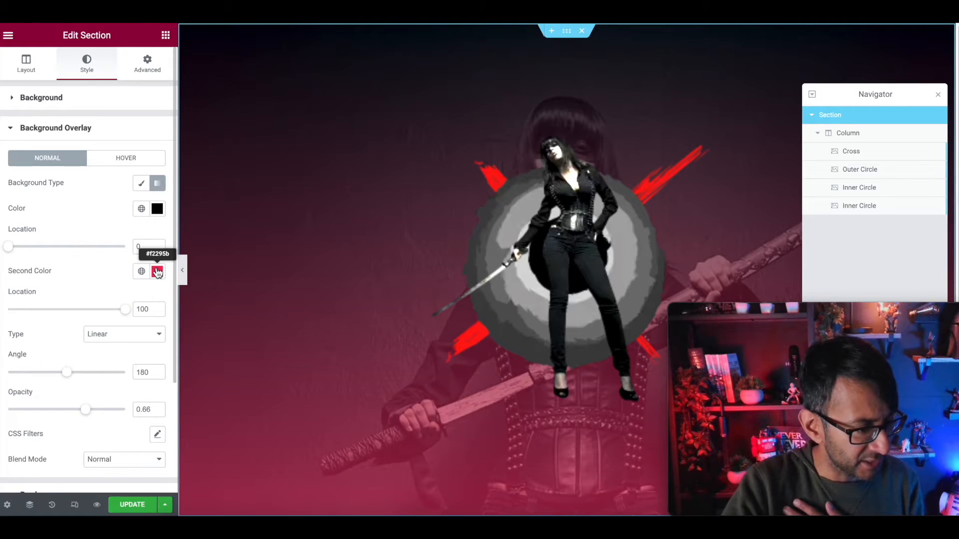
pyautogui.click(141, 209)
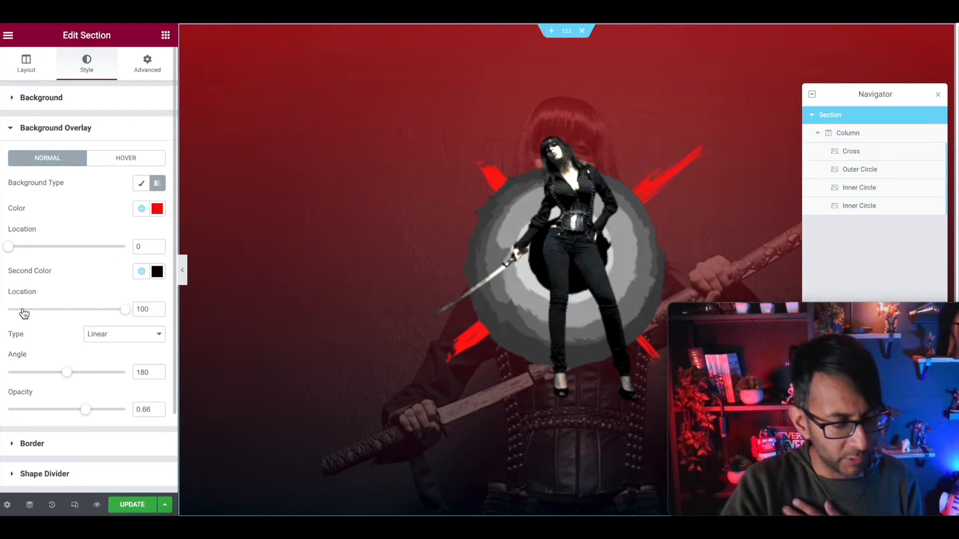
pyautogui.moveTo(72, 389)
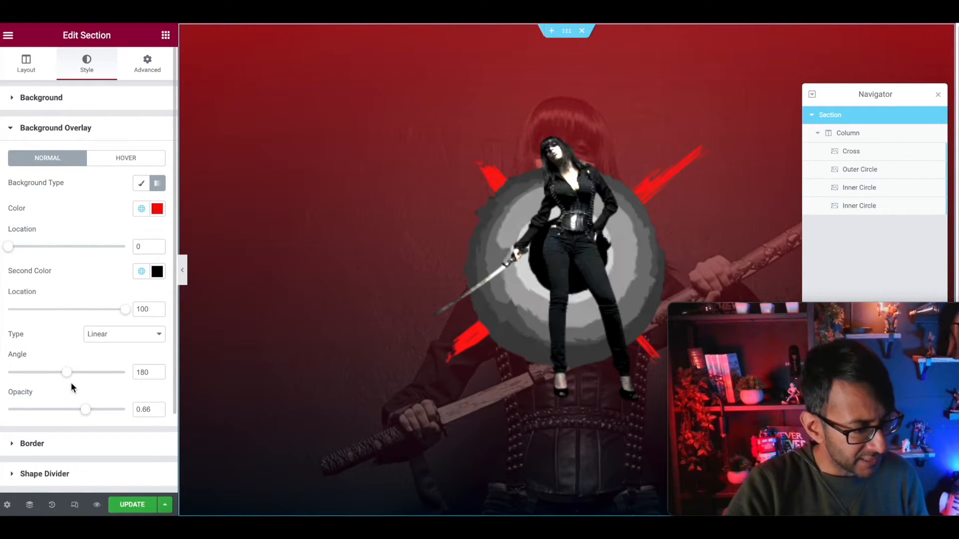
pyautogui.moveTo(84, 410); pyautogui.dragTo(93, 410)
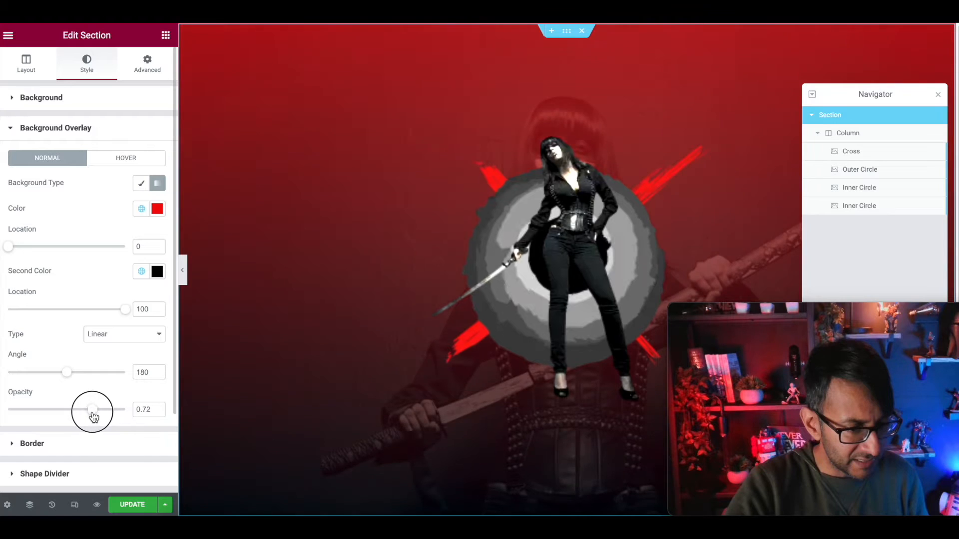
pyautogui.moveTo(93, 410); pyautogui.dragTo(86, 410)
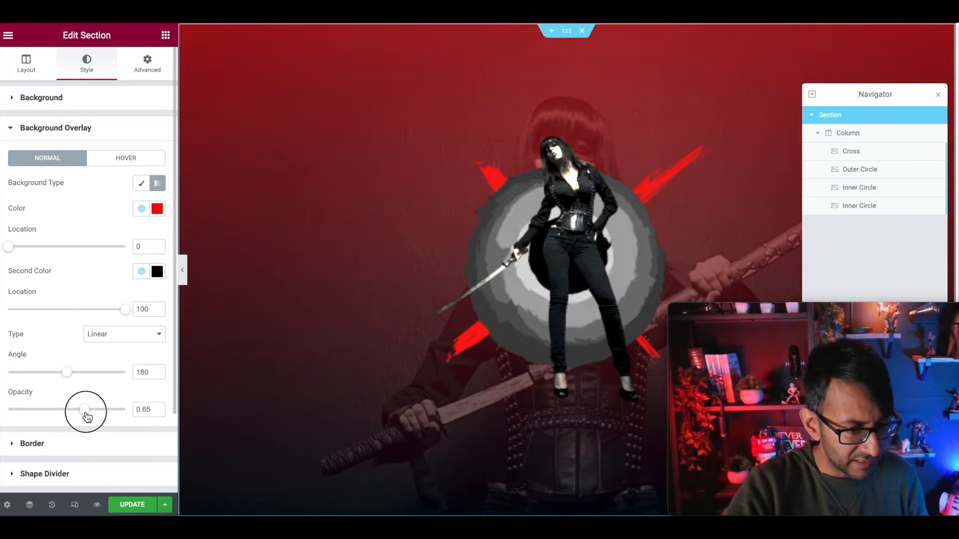
pyautogui.moveTo(86, 410); pyautogui.dragTo(84, 409)
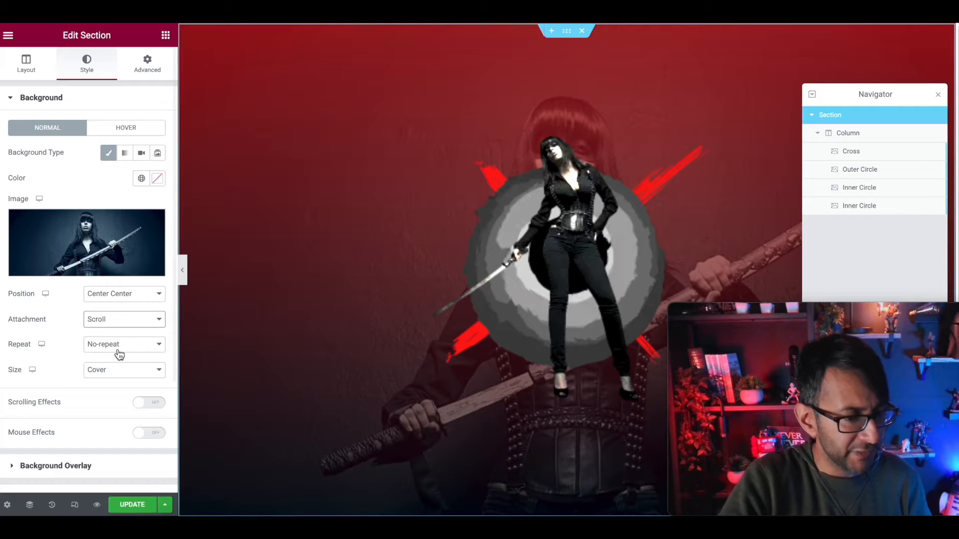
# Set the section's katana background Attachment to Fixed so it stays still on scroll
pyautogui.click(122, 319)
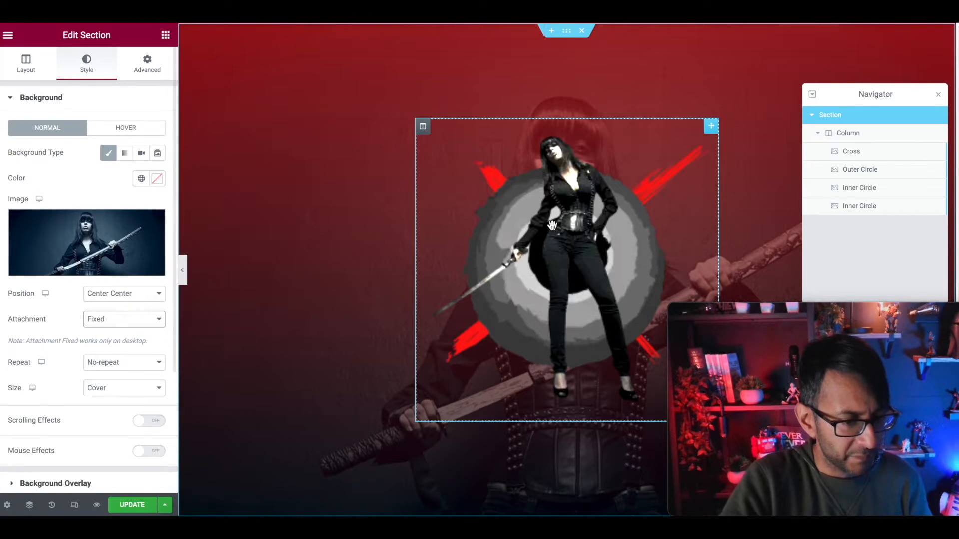
pyautogui.scroll(-3)
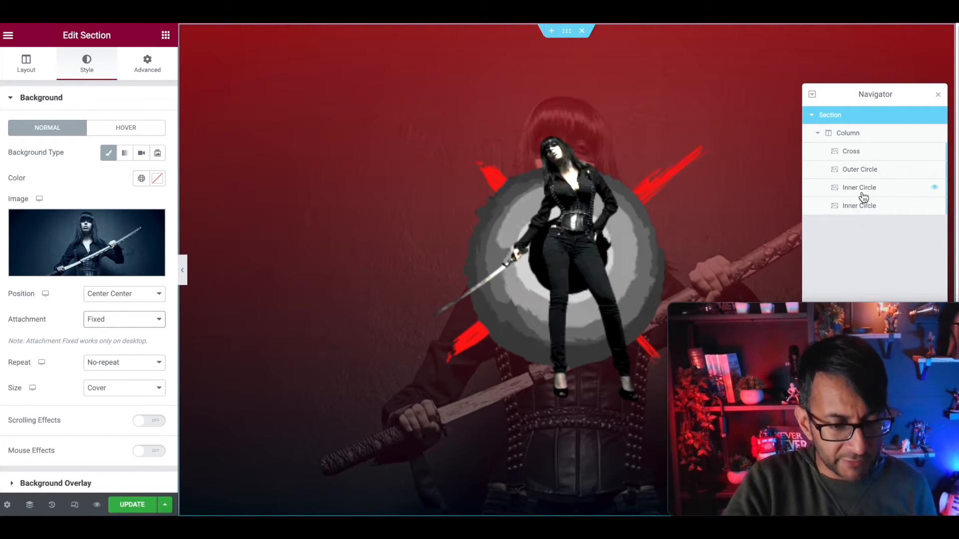
# Rename the duplicate layer Lady, enable Cross scrolling effects with Scale limited to 40–67% viewport
pyautogui.click(859, 206)
pyautogui.write('Lady')
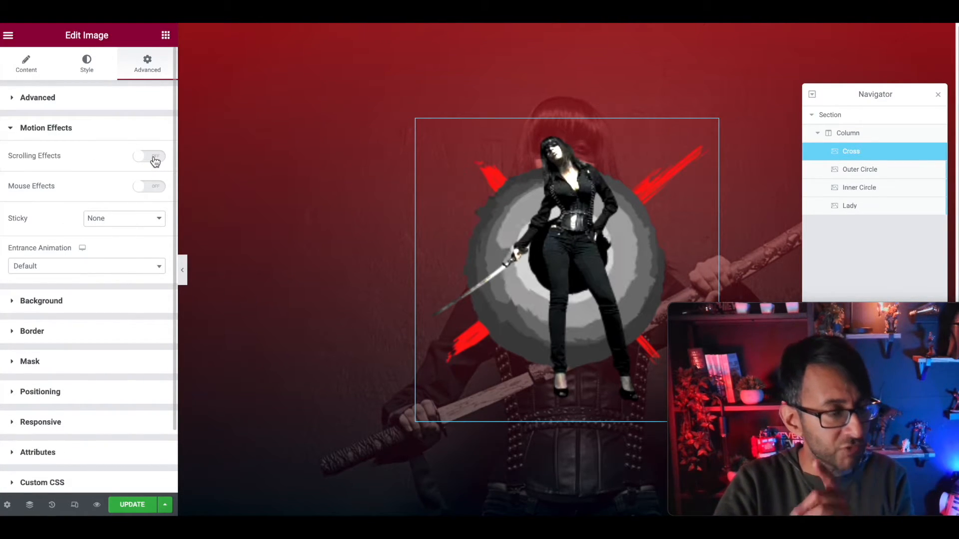
pyautogui.click(149, 156)
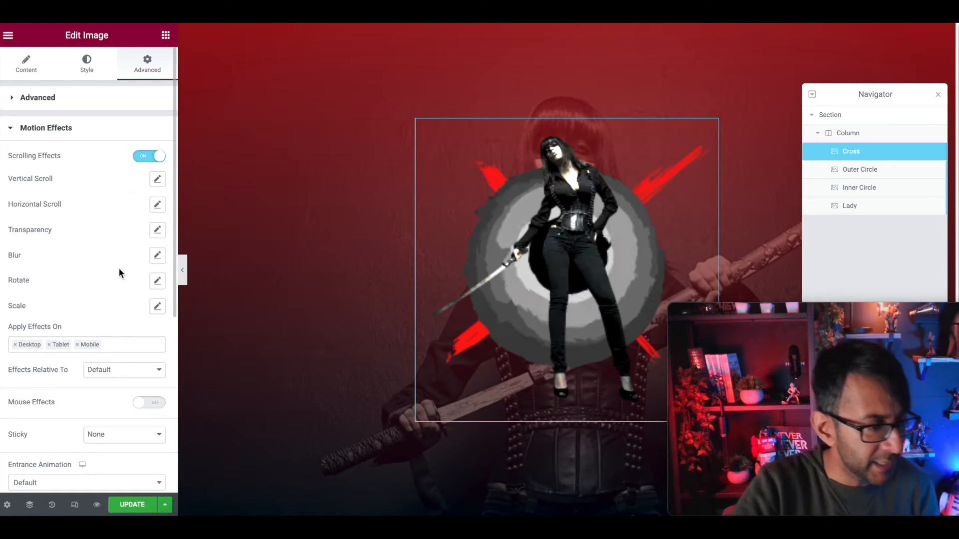
pyautogui.moveTo(130, 237)
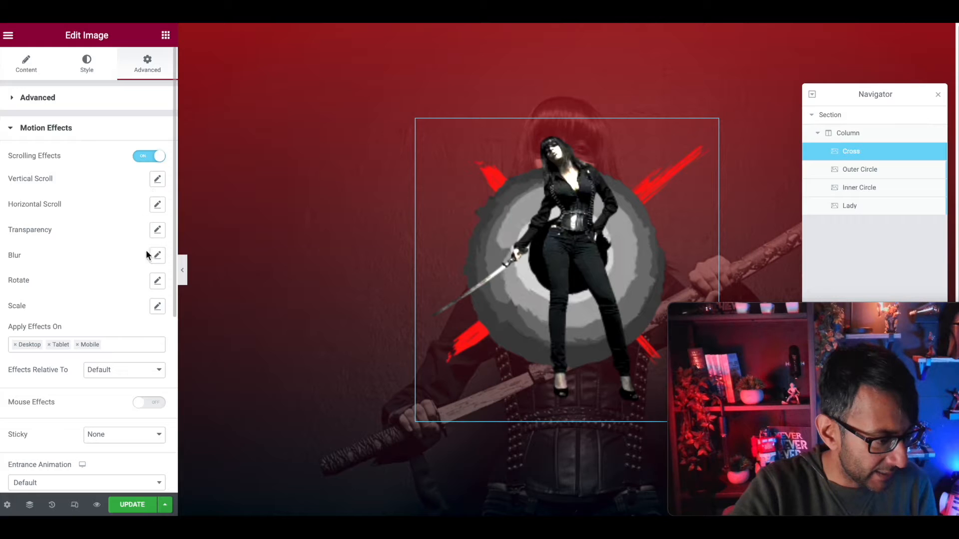
pyautogui.click(157, 306)
pyautogui.write('-2')
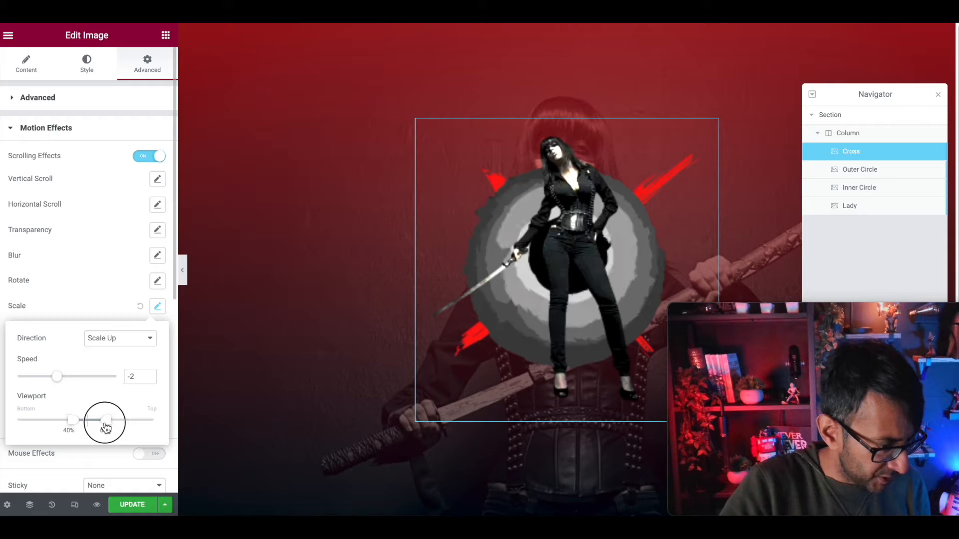
pyautogui.moveTo(107, 421); pyautogui.dragTo(106, 421)
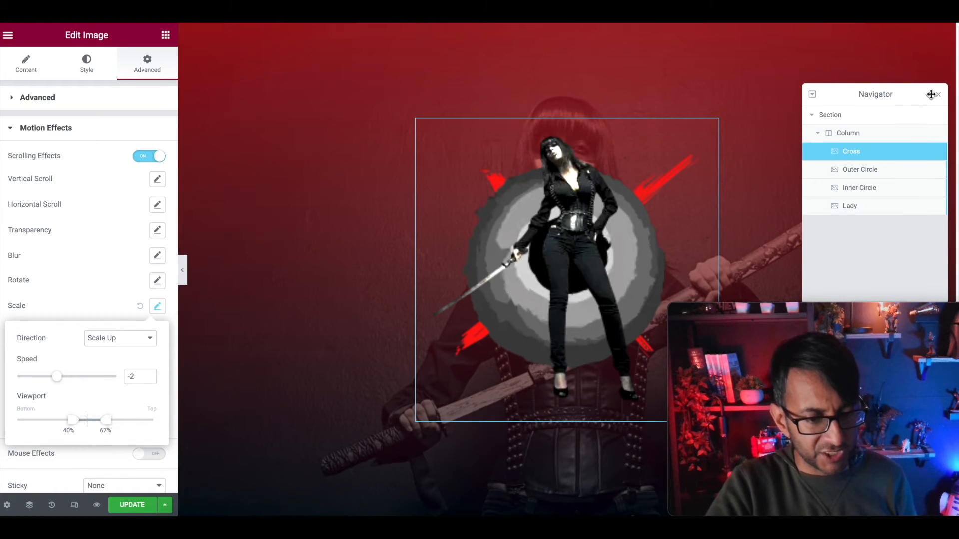
# Make the Cross scale down on scroll at speed -7
pyautogui.scroll(-3)
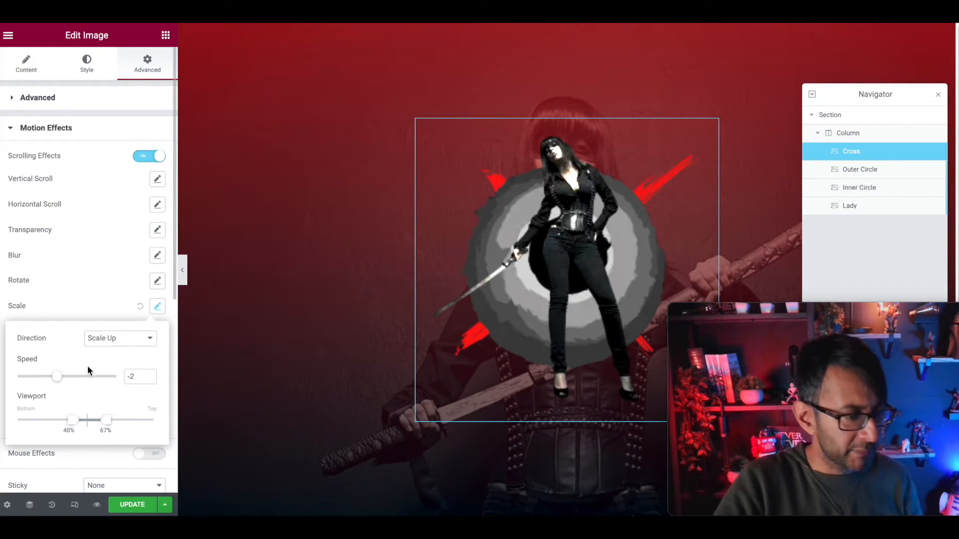
pyautogui.click(119, 339)
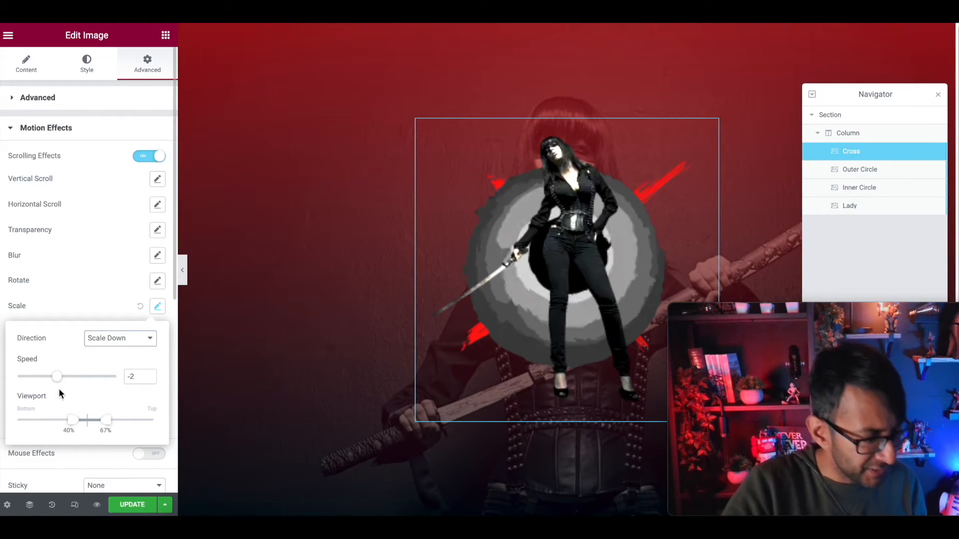
pyautogui.moveTo(57, 376); pyautogui.dragTo(48, 377)
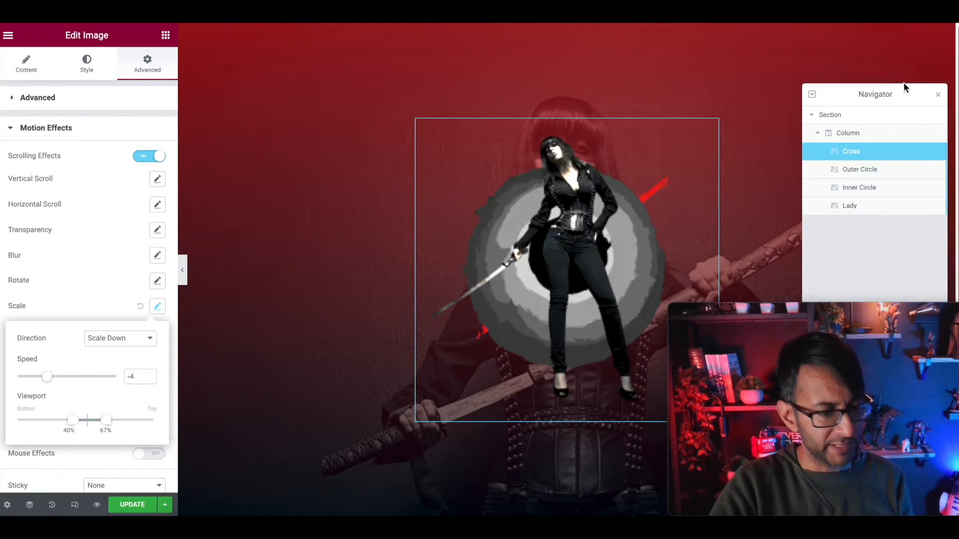
pyautogui.moveTo(48, 376); pyautogui.dragTo(34, 377)
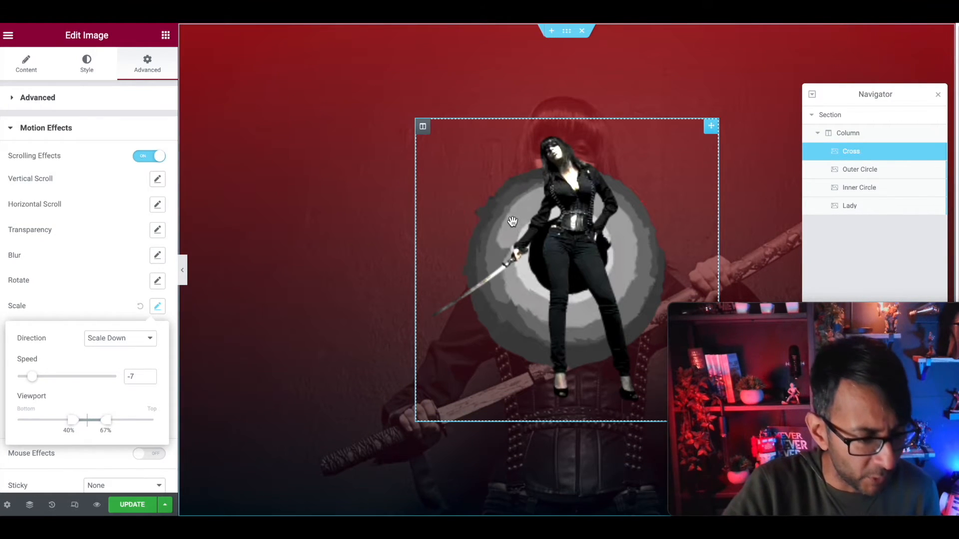
# Give the Outer Circle a rotate-to-right scrolling effect at speed 2
pyautogui.click(860, 170)
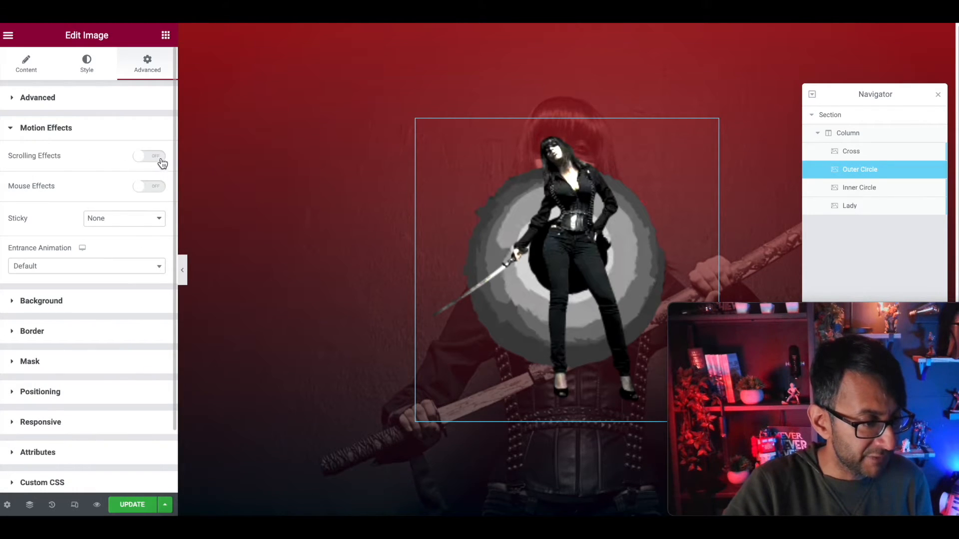
pyautogui.click(149, 156)
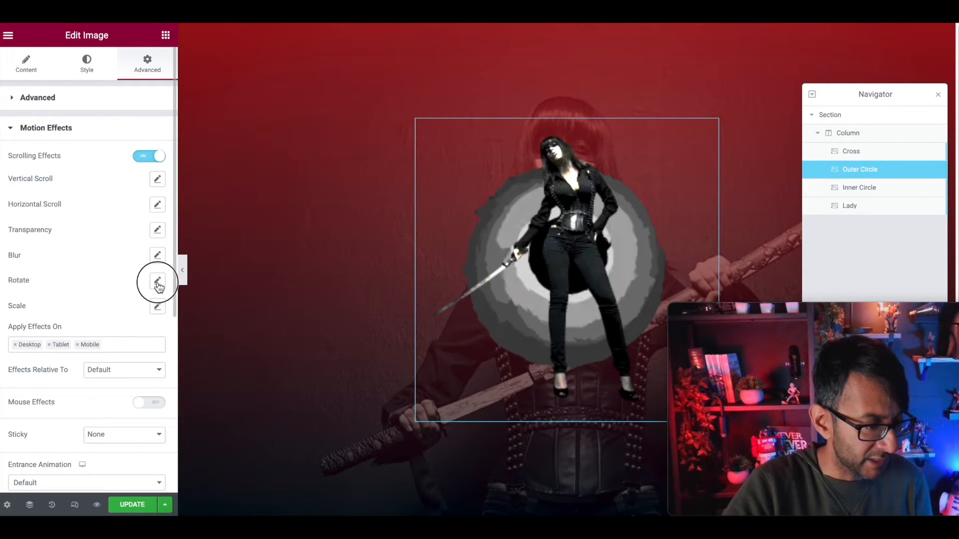
pyautogui.click(156, 281)
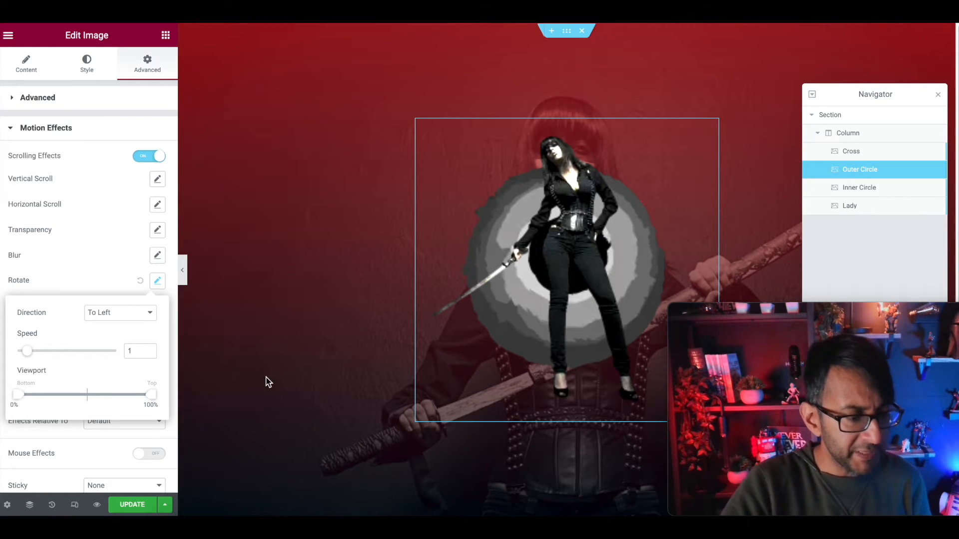
pyautogui.moveTo(139, 322)
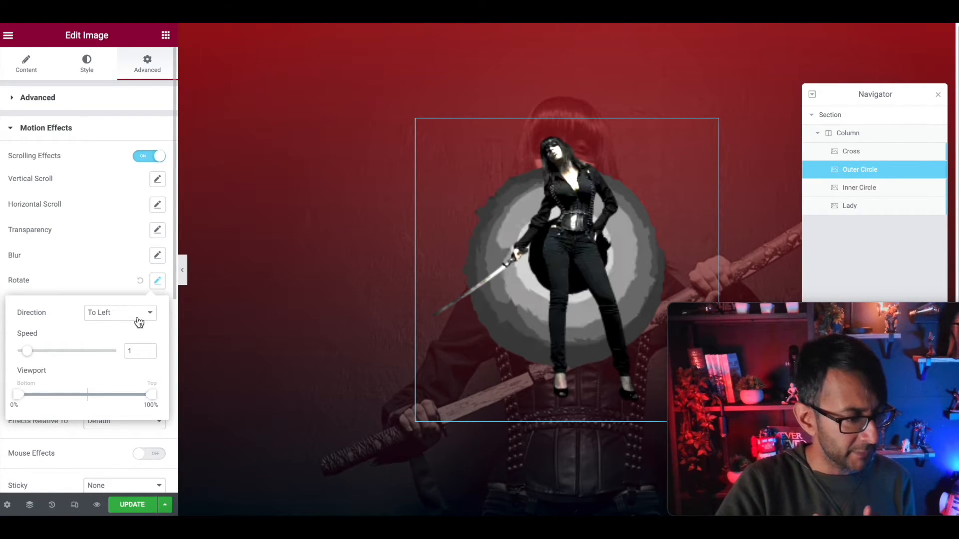
pyautogui.moveTo(26, 351); pyautogui.dragTo(55, 351)
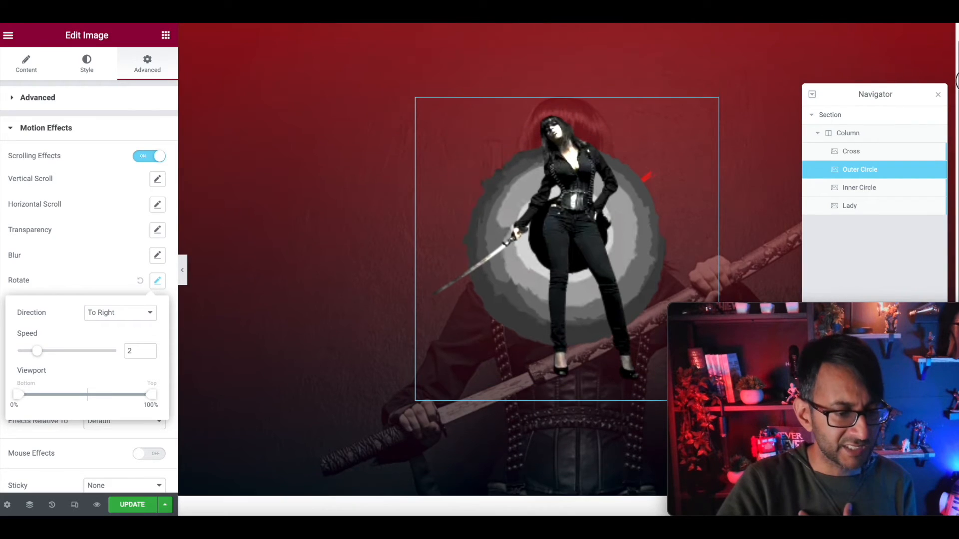
pyautogui.moveTo(844, 206)
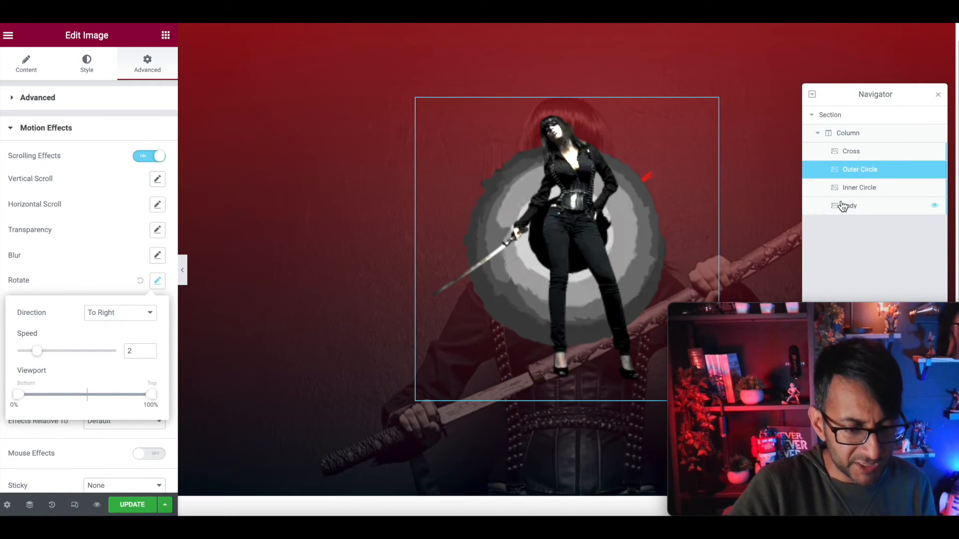
# Give the Inner Circle a rotate-to-right scrolling effect at speed 5
pyautogui.click(860, 187)
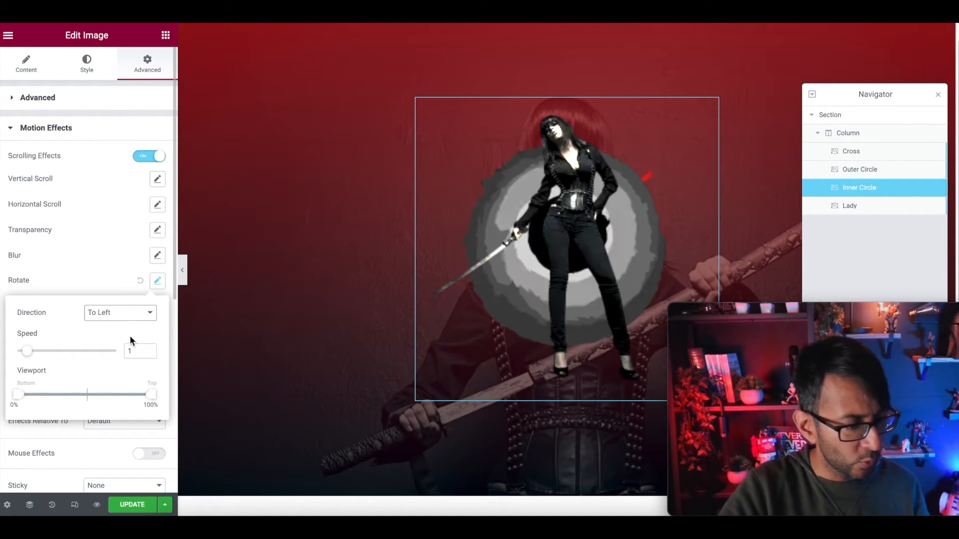
pyautogui.moveTo(27, 350); pyautogui.dragTo(43, 350)
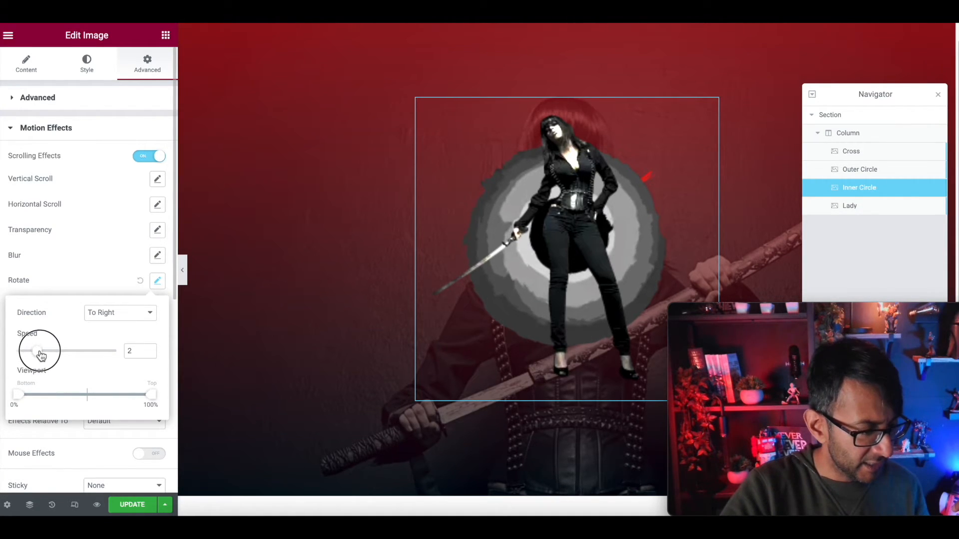
pyautogui.moveTo(40, 351); pyautogui.dragTo(61, 350)
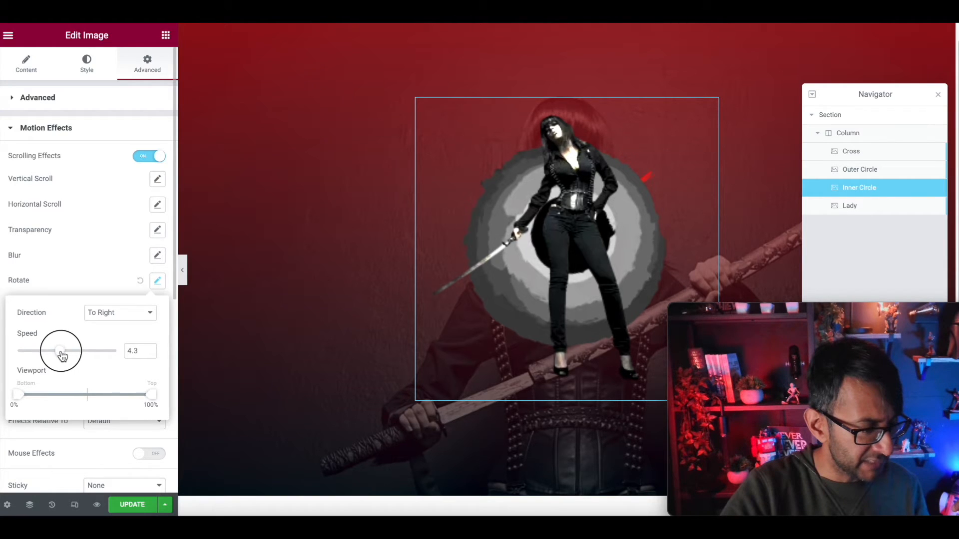
pyautogui.moveTo(58, 350); pyautogui.dragTo(66, 351)
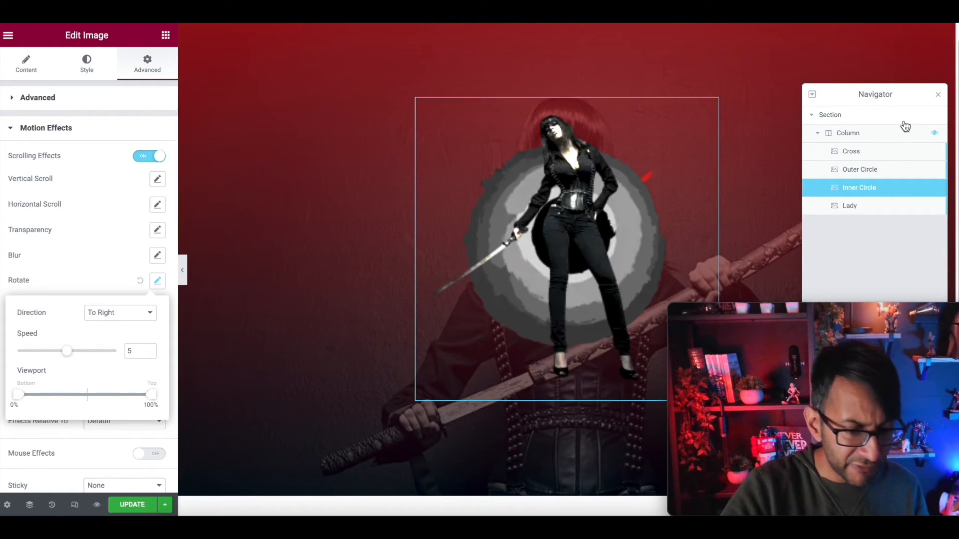
pyautogui.scroll(-3)
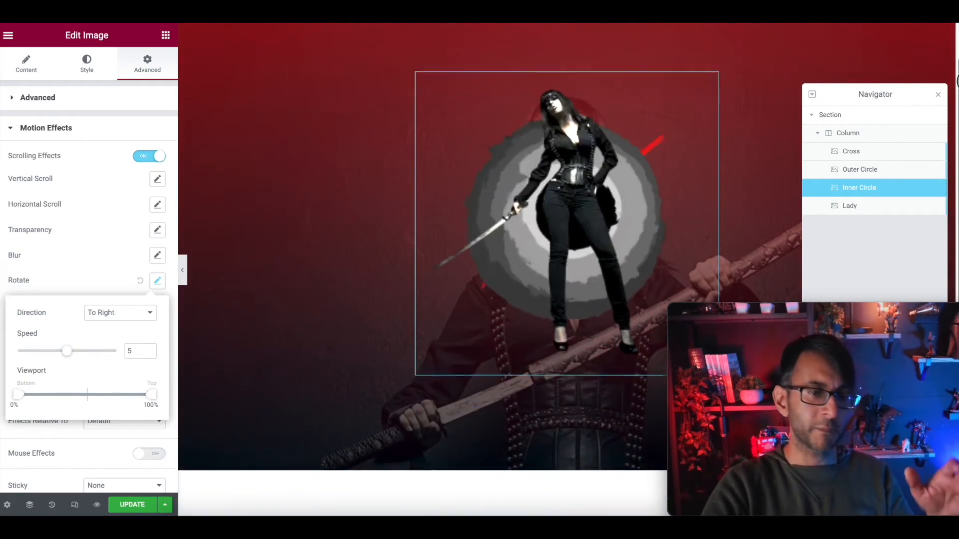
pyautogui.scroll(-3)
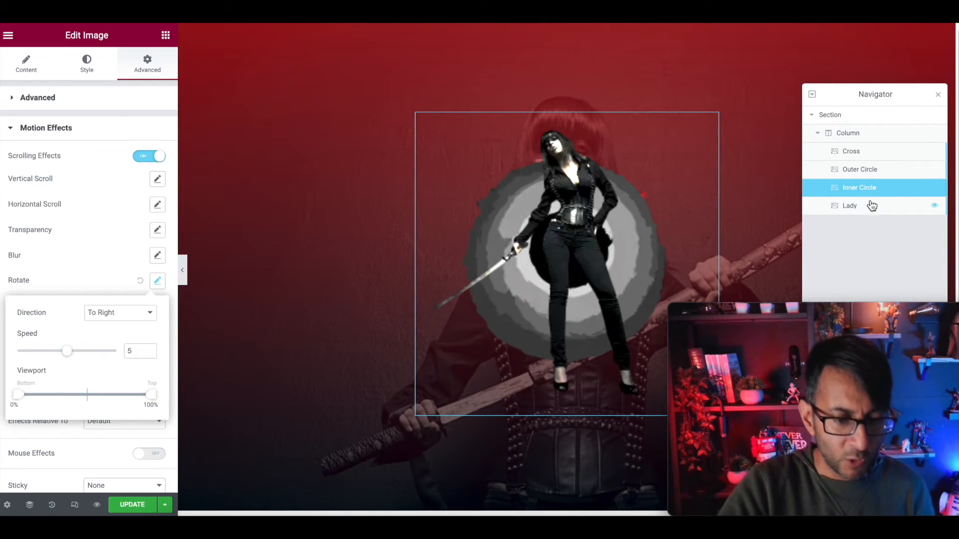
# Set the Lady image to scale down on scroll and raise its vertical offset to 52
pyautogui.click(849, 206)
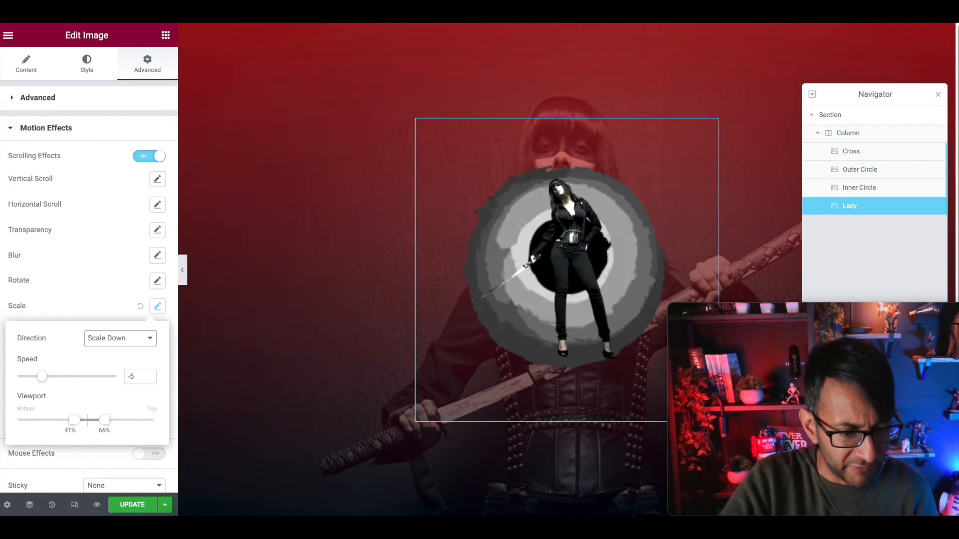
pyautogui.moveTo(862, 170)
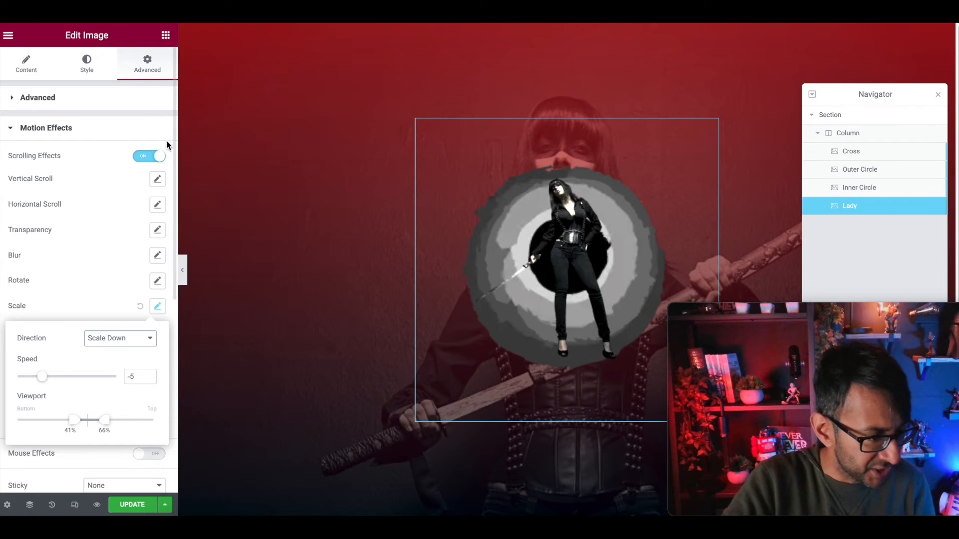
pyautogui.click(38, 97)
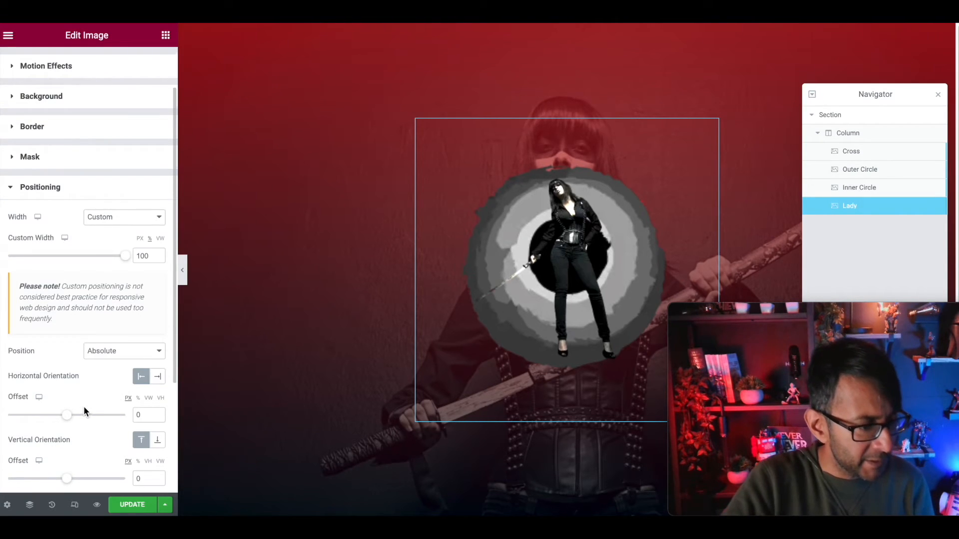
pyautogui.scroll(-3)
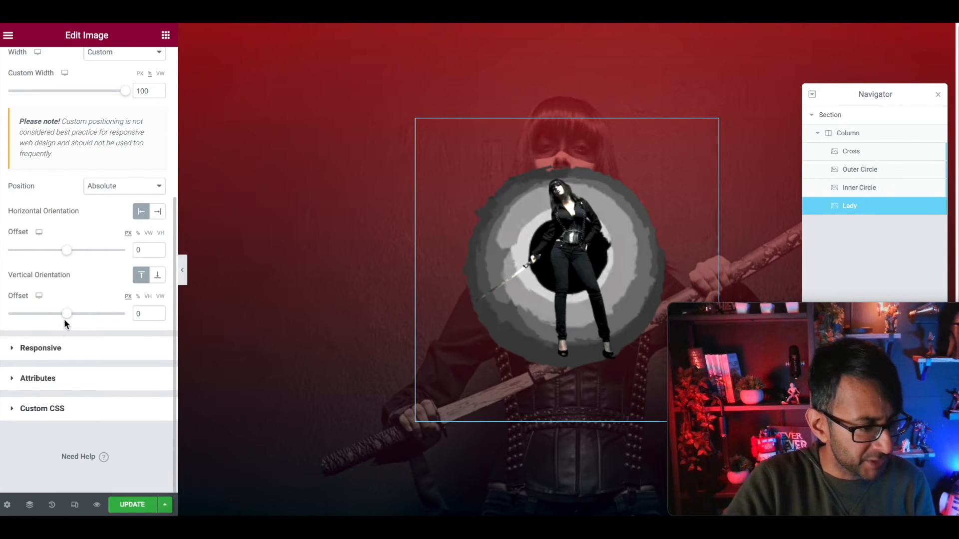
pyautogui.moveTo(66, 313); pyautogui.dragTo(69, 313)
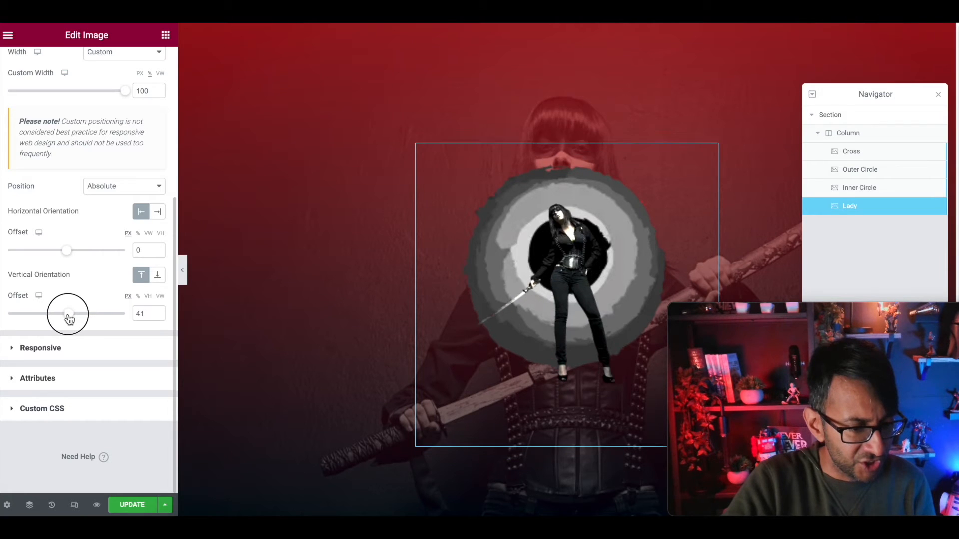
pyautogui.moveTo(66, 313); pyautogui.dragTo(69, 314)
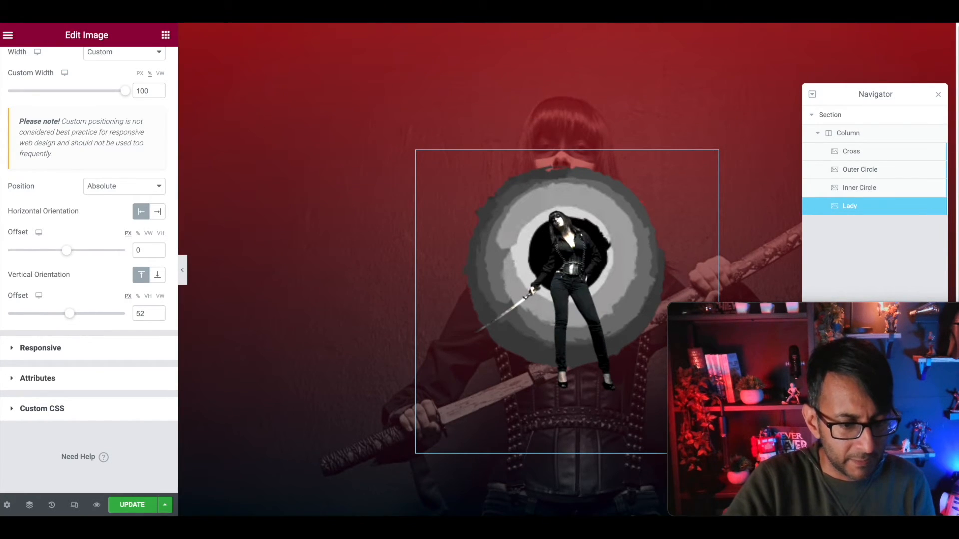
pyautogui.scroll(-3)
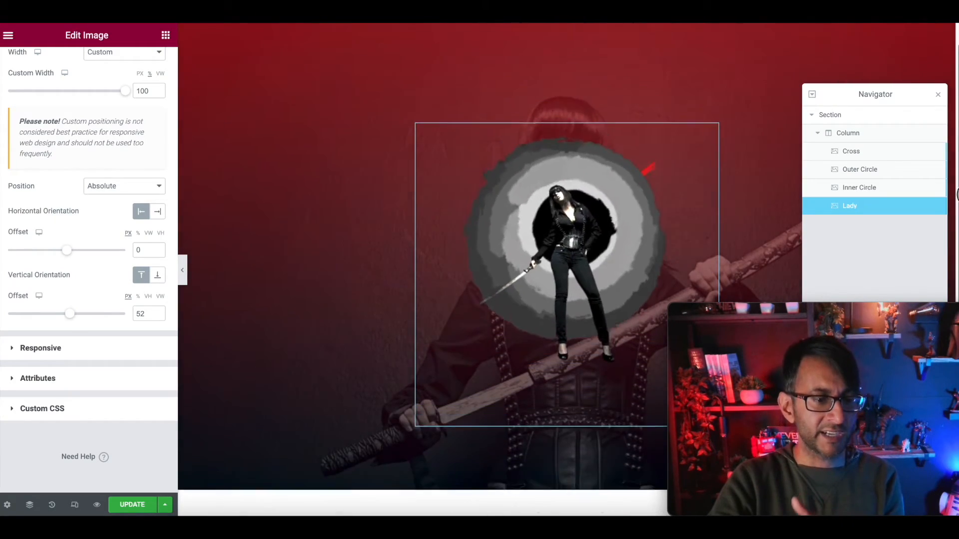
pyautogui.scroll(-3)
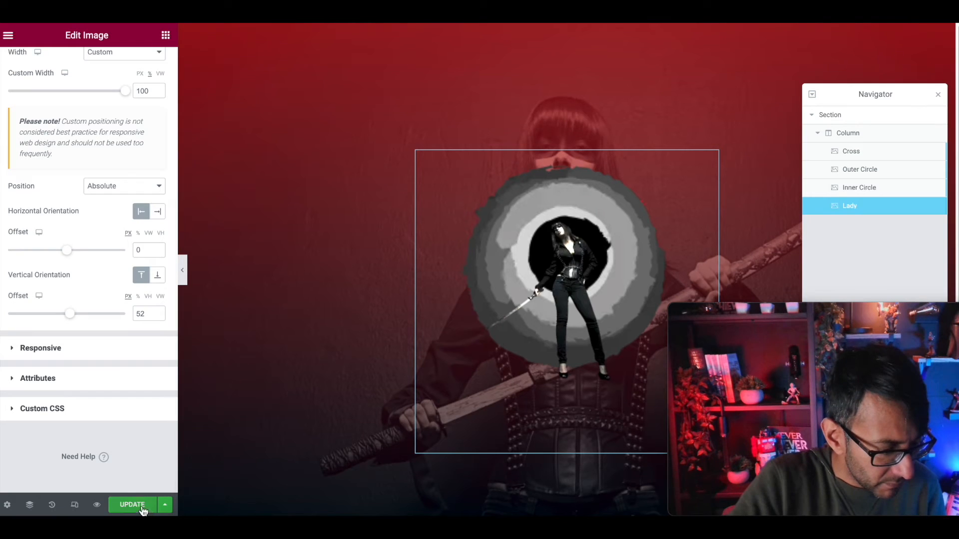
pyautogui.moveTo(75, 504)
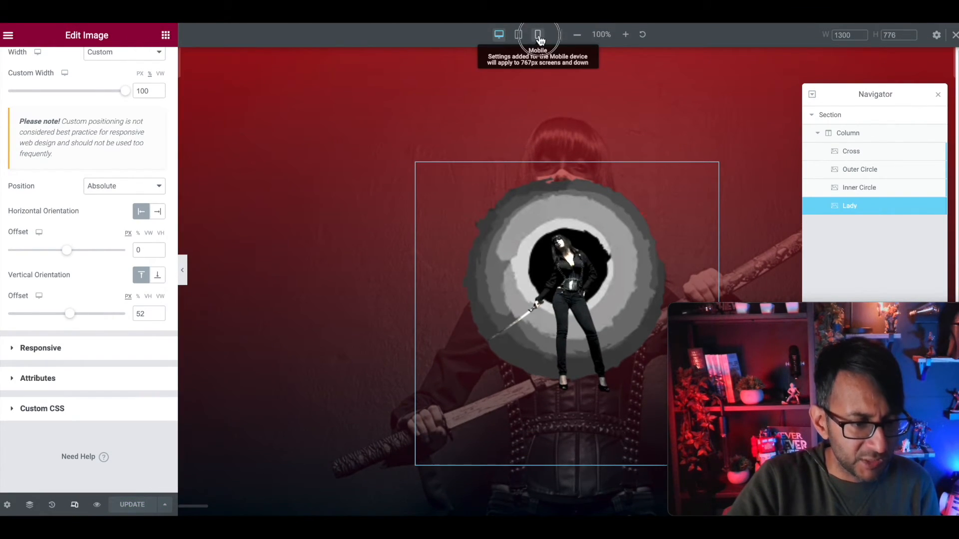
# In mobile view, add a one-column section below the hero with minimum height 1440
pyautogui.click(537, 34)
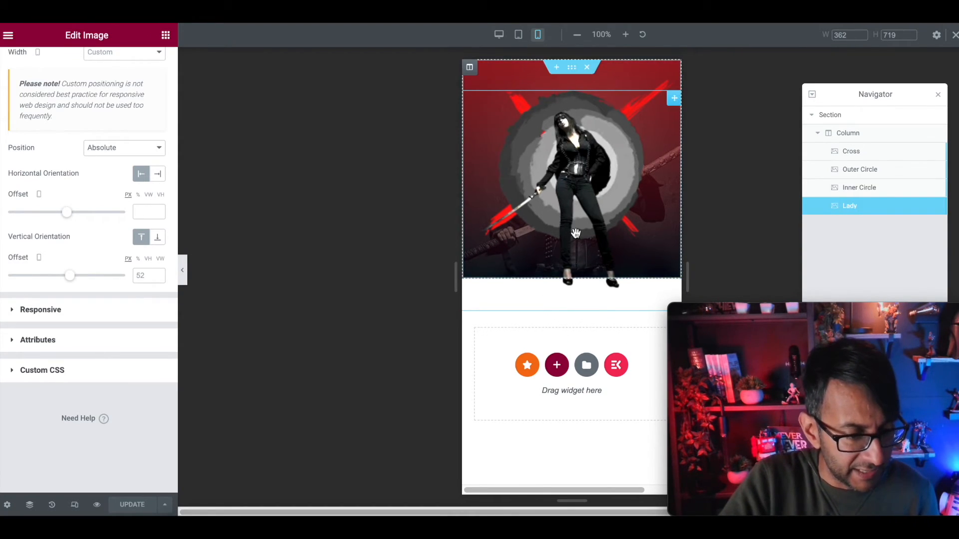
pyautogui.click(556, 365)
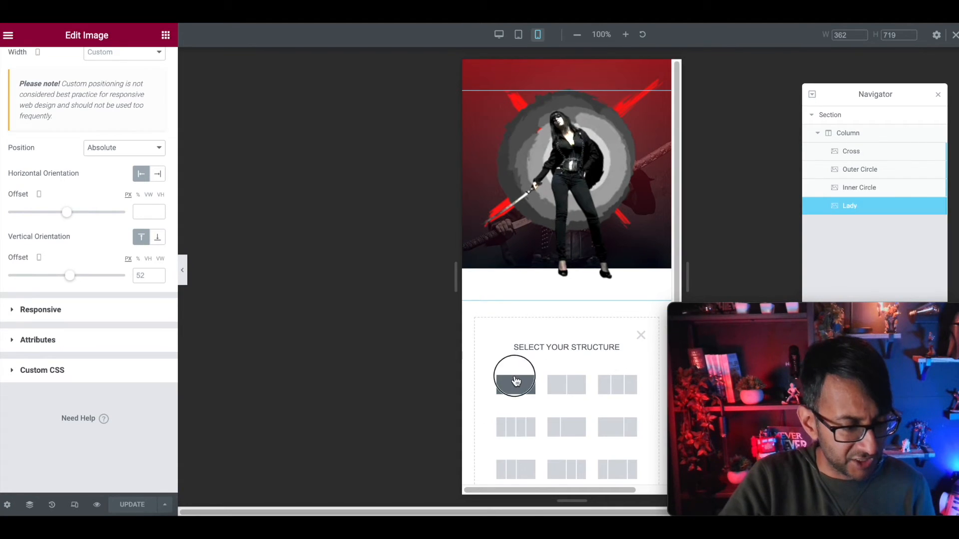
pyautogui.click(516, 376)
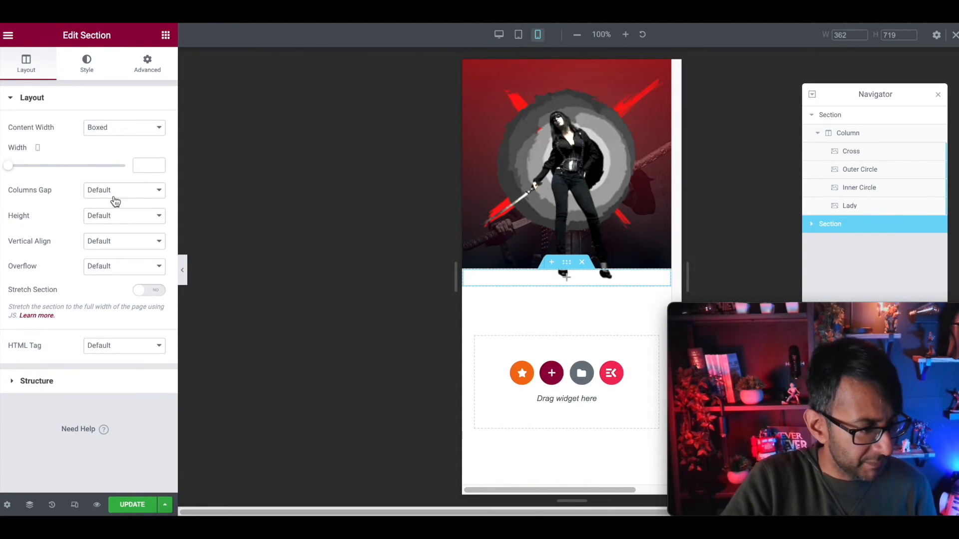
pyautogui.click(124, 216)
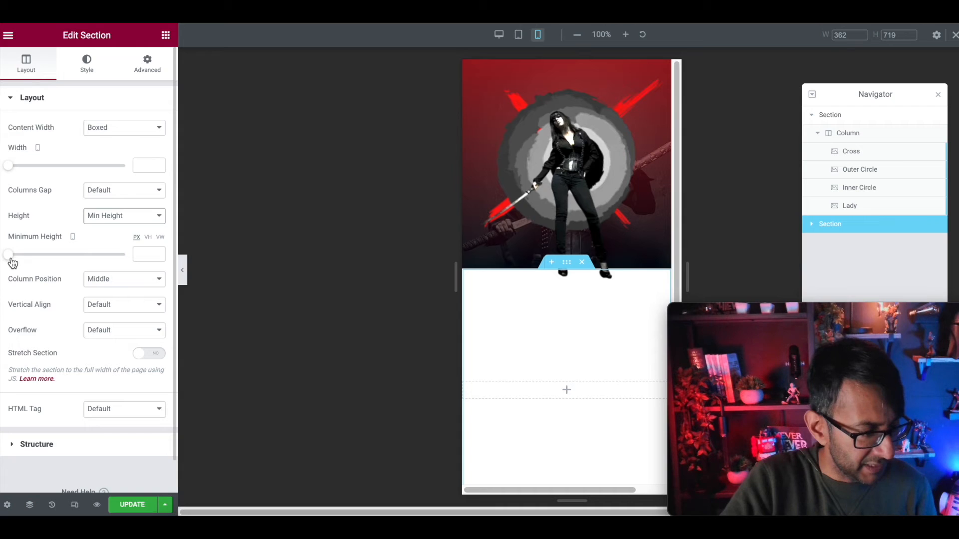
pyautogui.moveTo(8, 253); pyautogui.dragTo(126, 254)
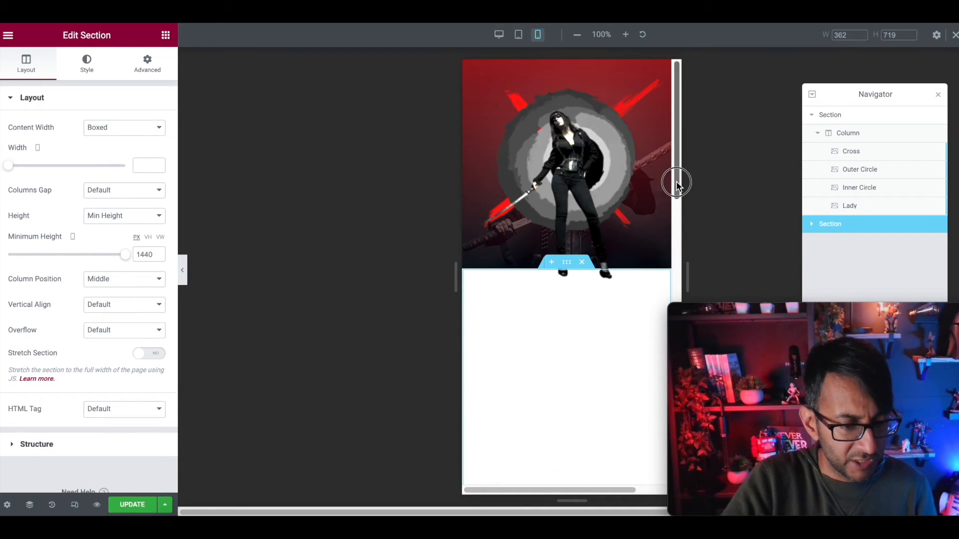
pyautogui.moveTo(676, 184); pyautogui.dragTo(692, 196)
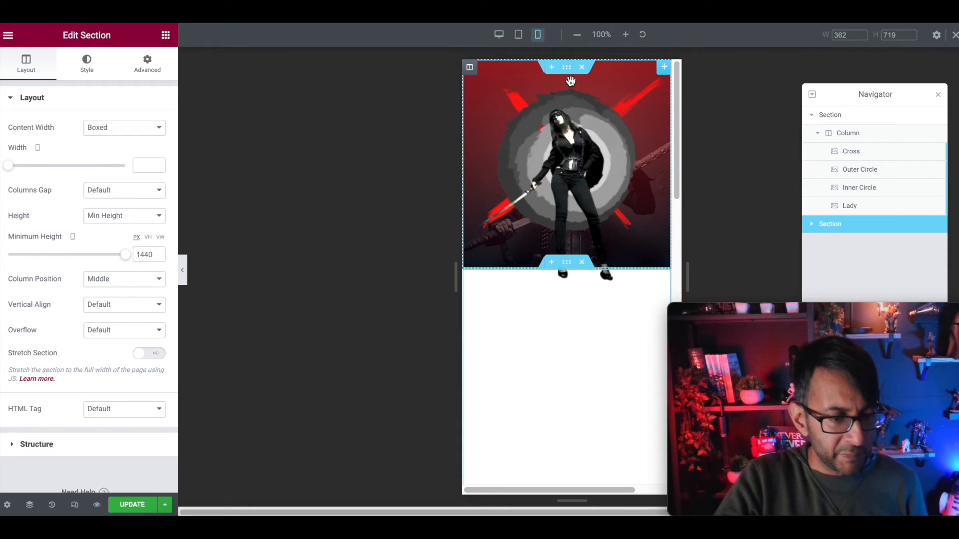
# Switch the hero section's Height from fit-to-screen to Min Height
pyautogui.click(86, 64)
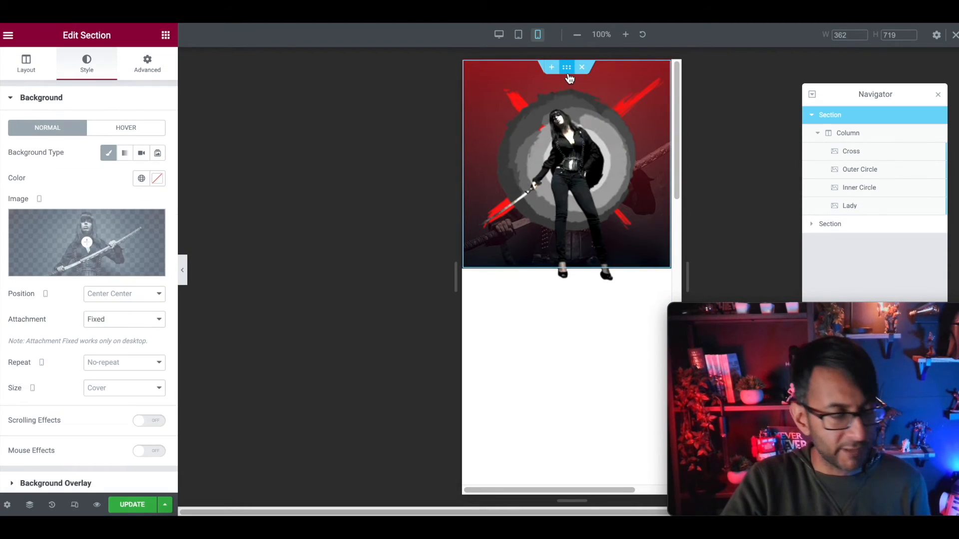
pyautogui.click(26, 64)
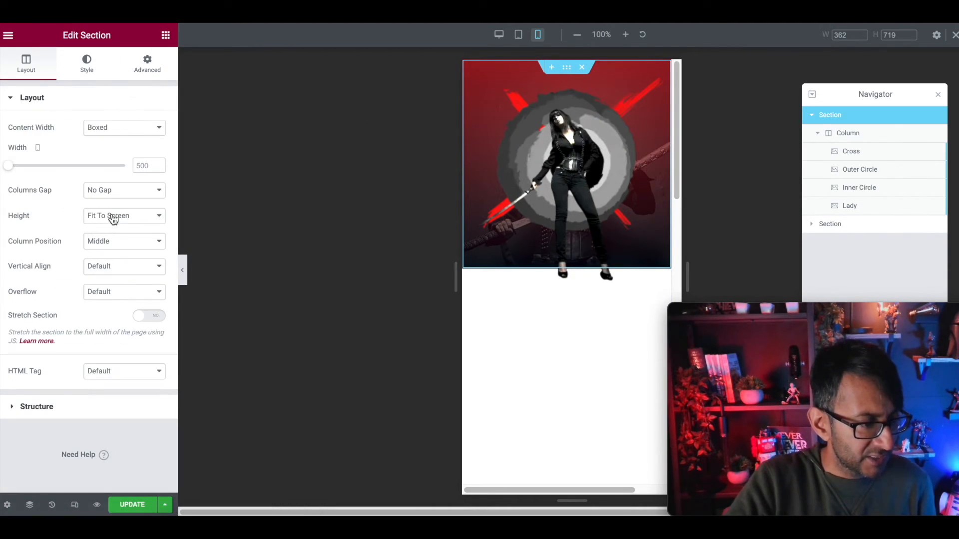
pyautogui.click(124, 216)
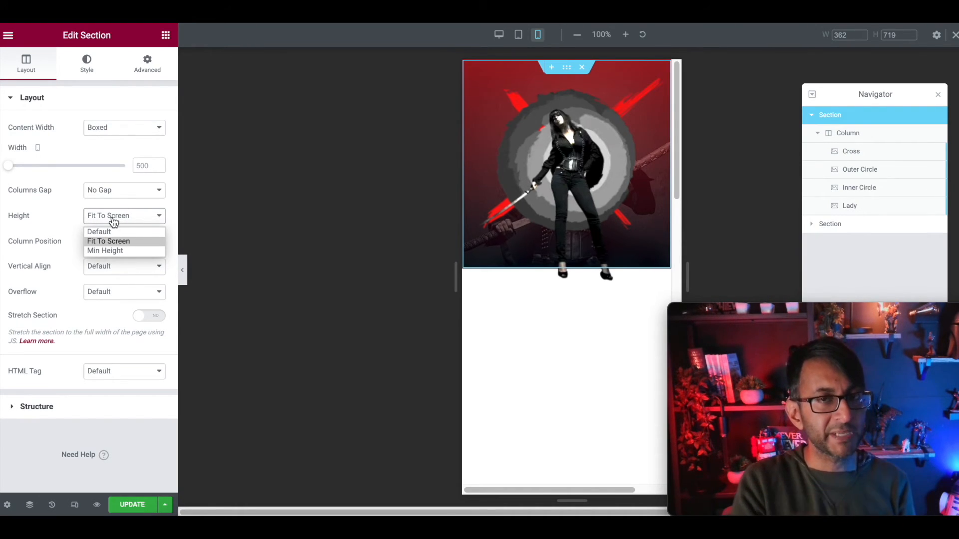
pyautogui.moveTo(105, 250)
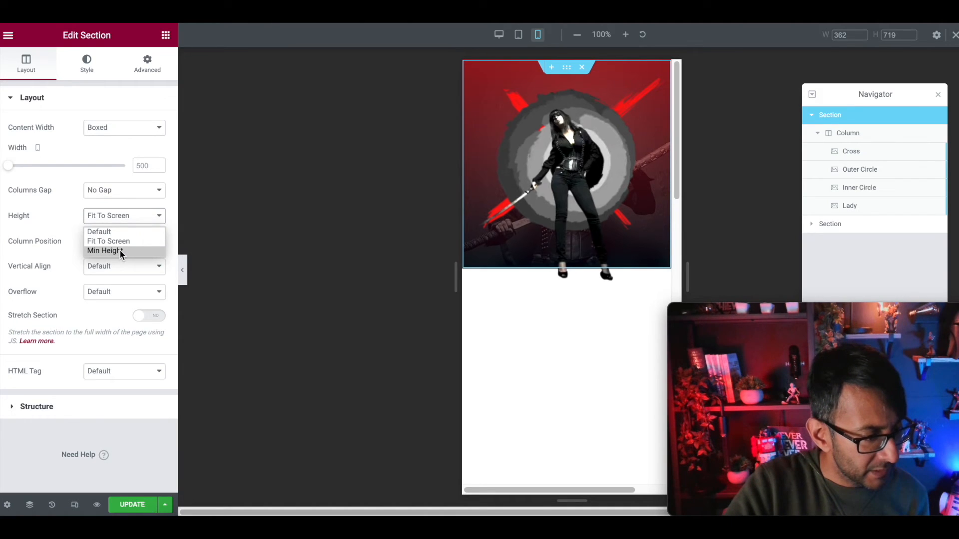
pyautogui.click(104, 251)
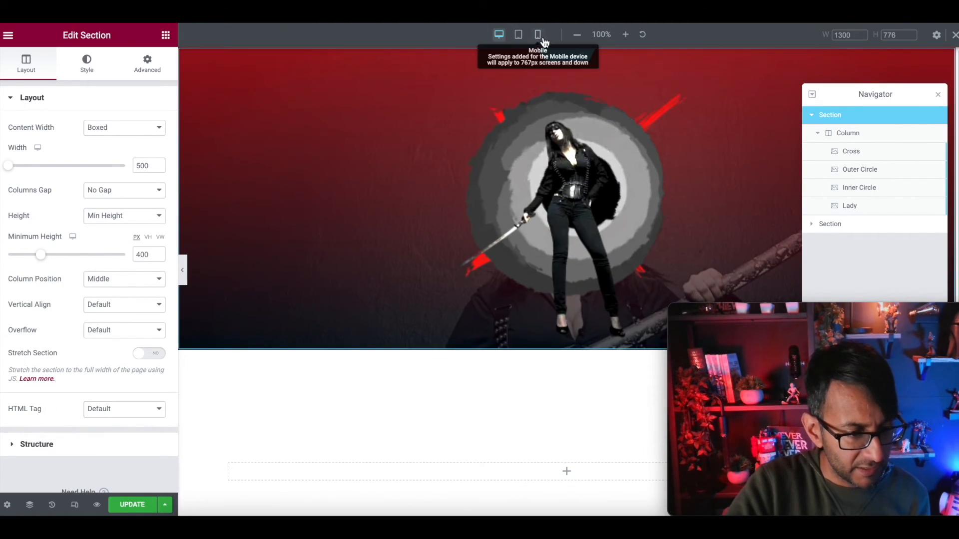
# Set the hero minimum height to about 596 on mobile and 832 on desktop, then preview full-width
pyautogui.click(538, 34)
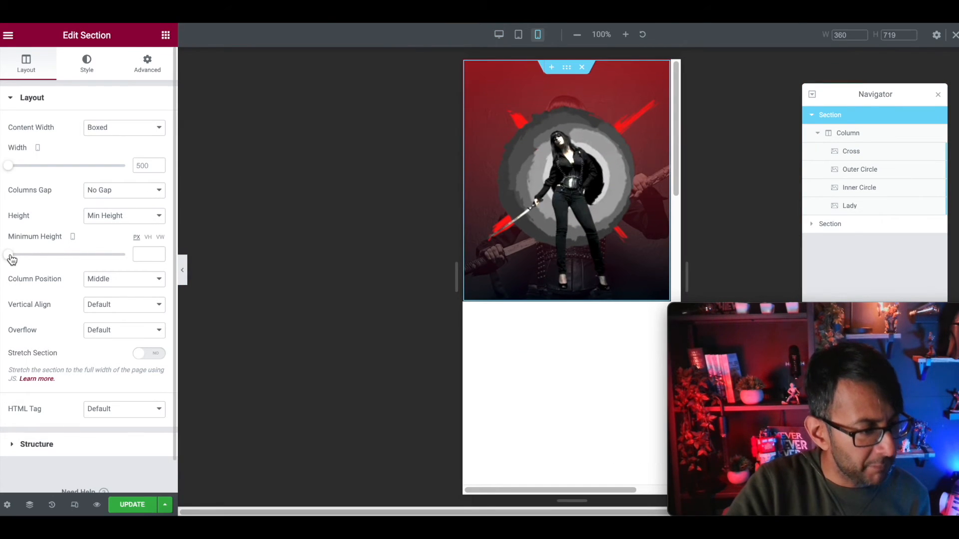
pyautogui.moveTo(9, 253); pyautogui.dragTo(58, 254)
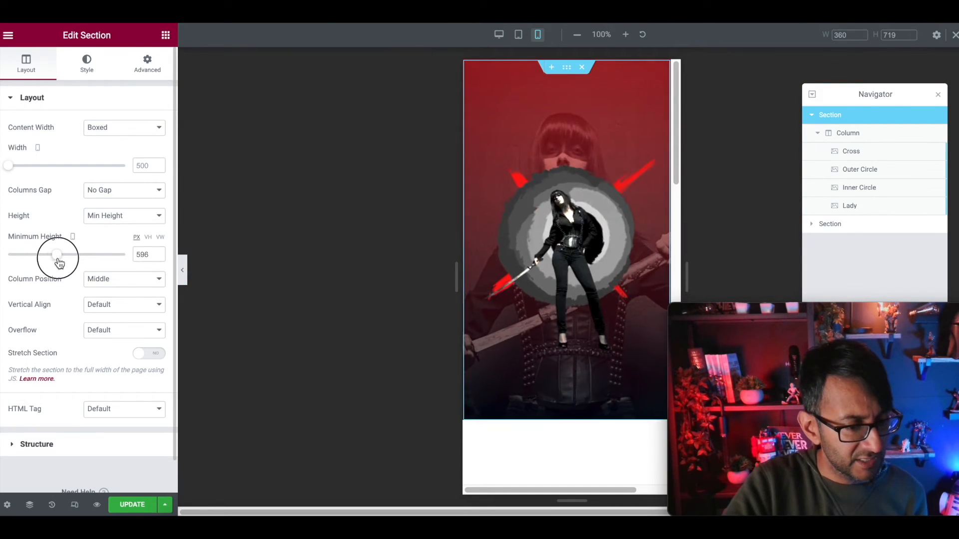
pyautogui.moveTo(57, 254); pyautogui.dragTo(67, 255)
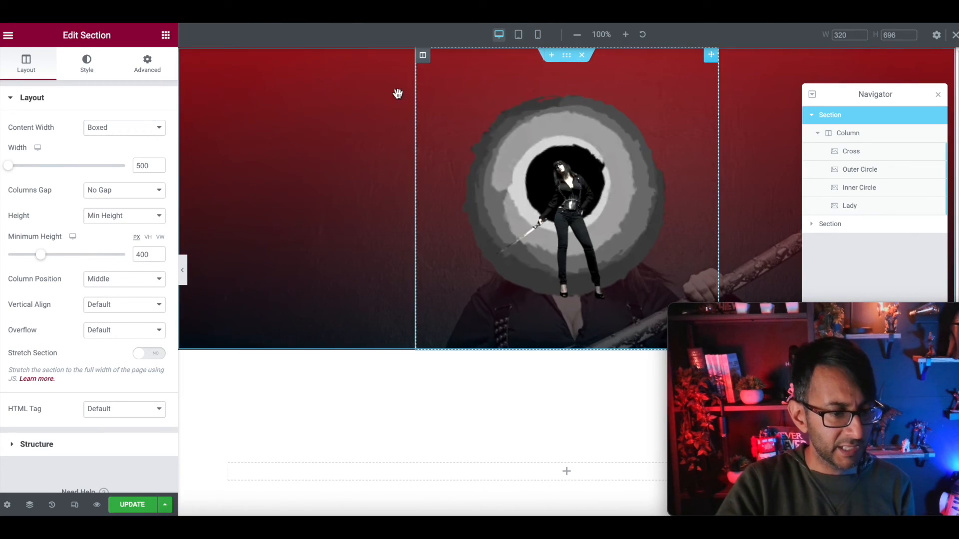
pyautogui.moveTo(41, 255); pyautogui.dragTo(67, 255)
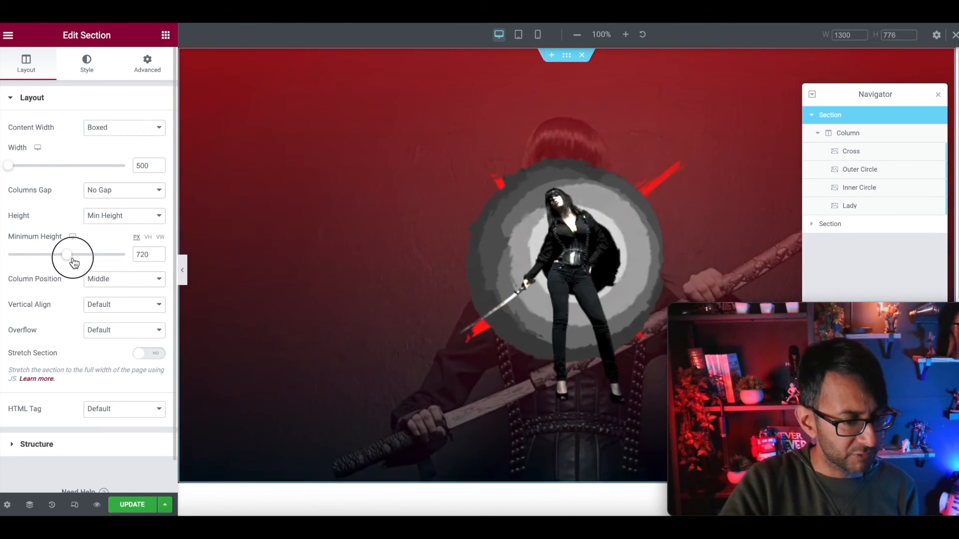
pyautogui.moveTo(67, 255); pyautogui.dragTo(76, 254)
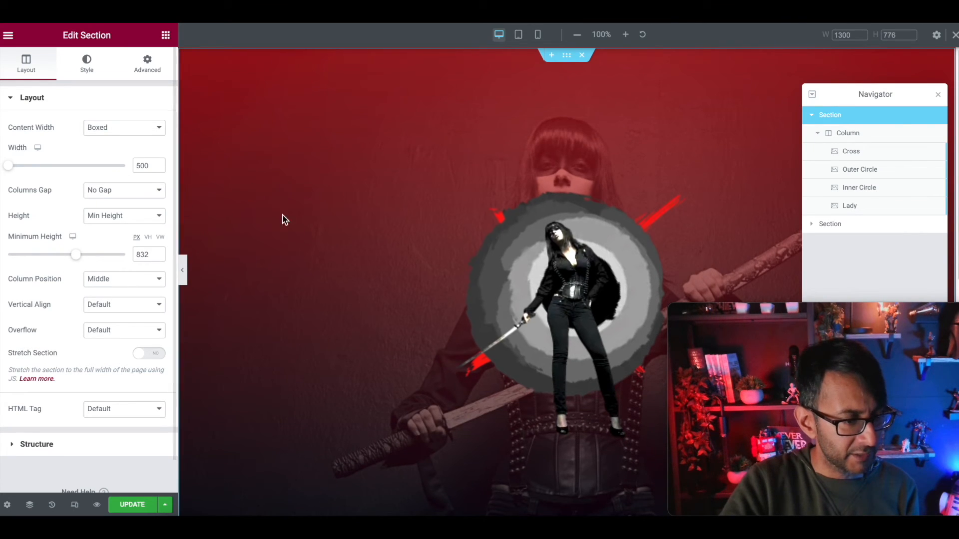
pyautogui.click(132, 505)
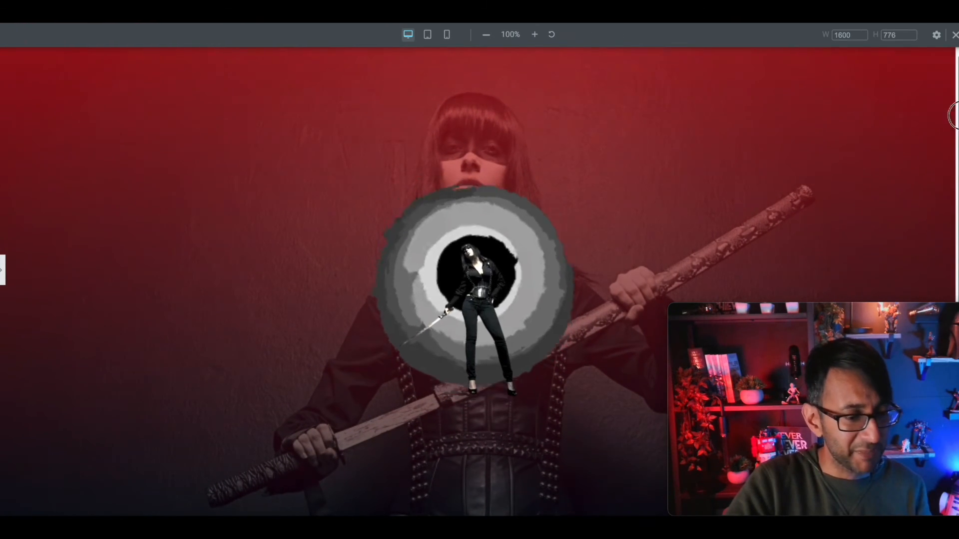
pyautogui.scroll(-3)
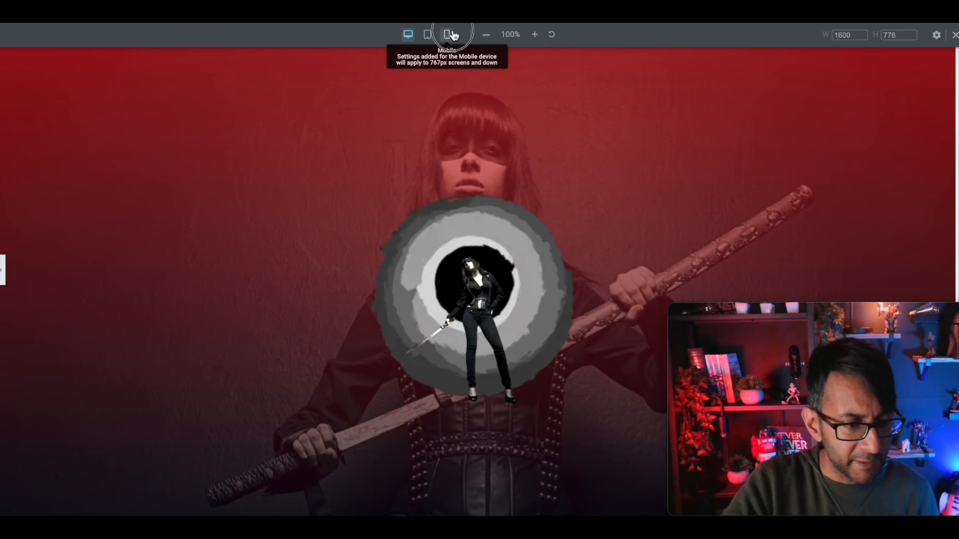
pyautogui.click(447, 34)
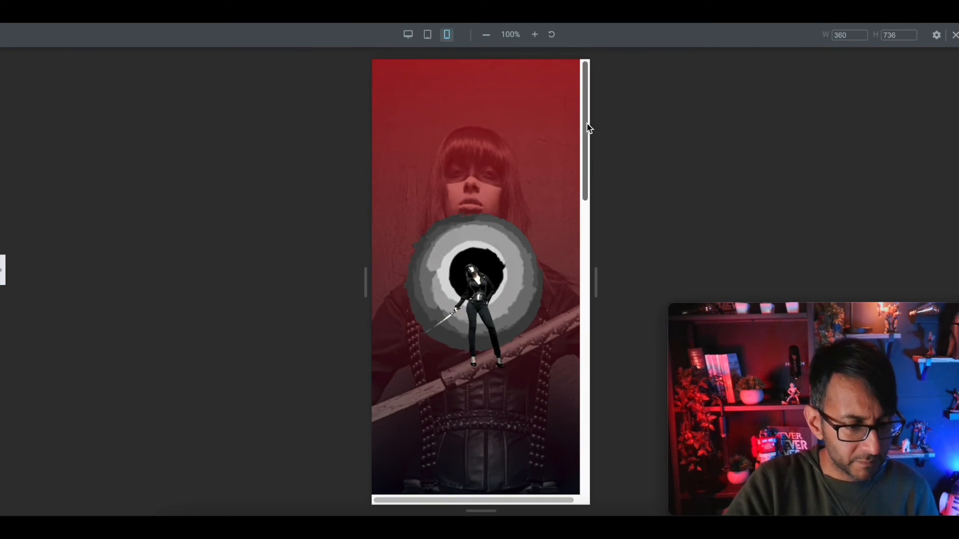
pyautogui.moveTo(588, 281); pyautogui.dragTo(608, 282)
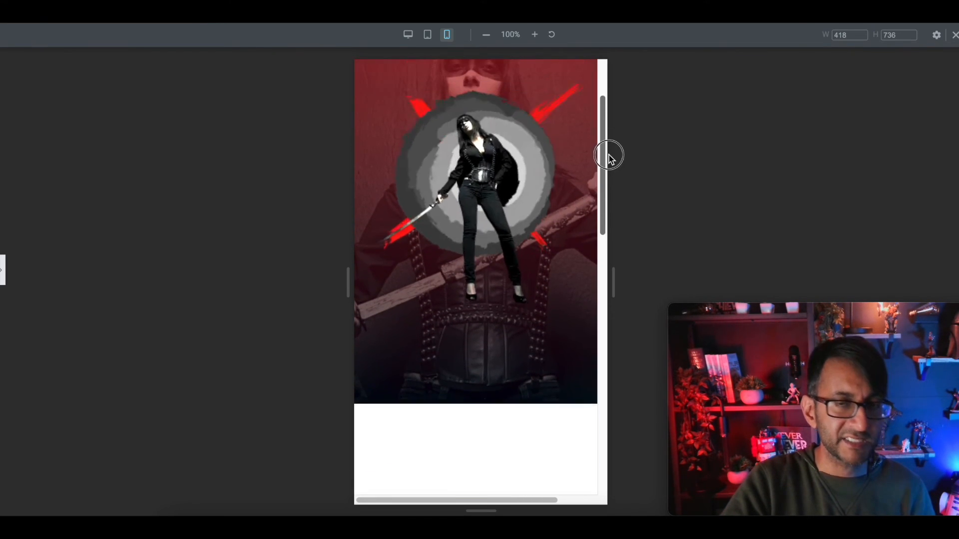
pyautogui.click(407, 34)
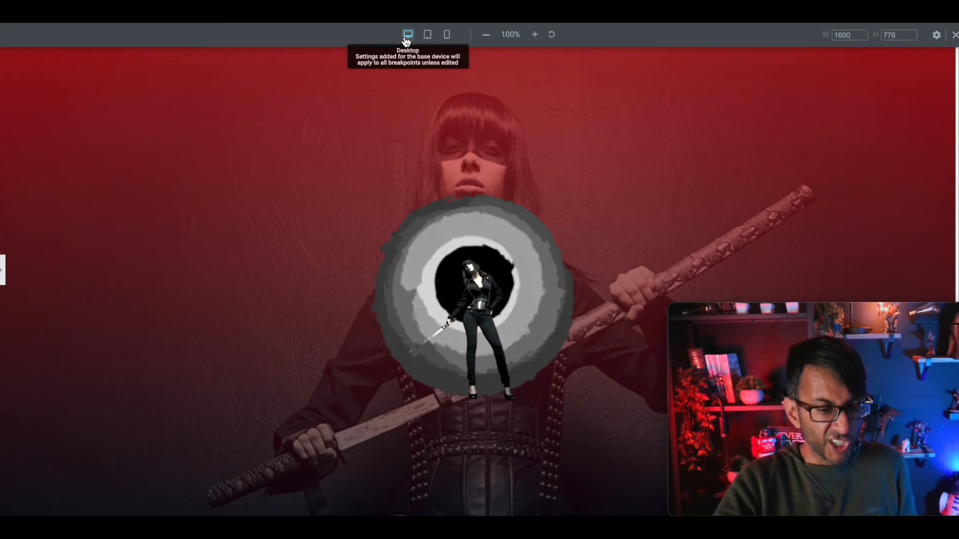